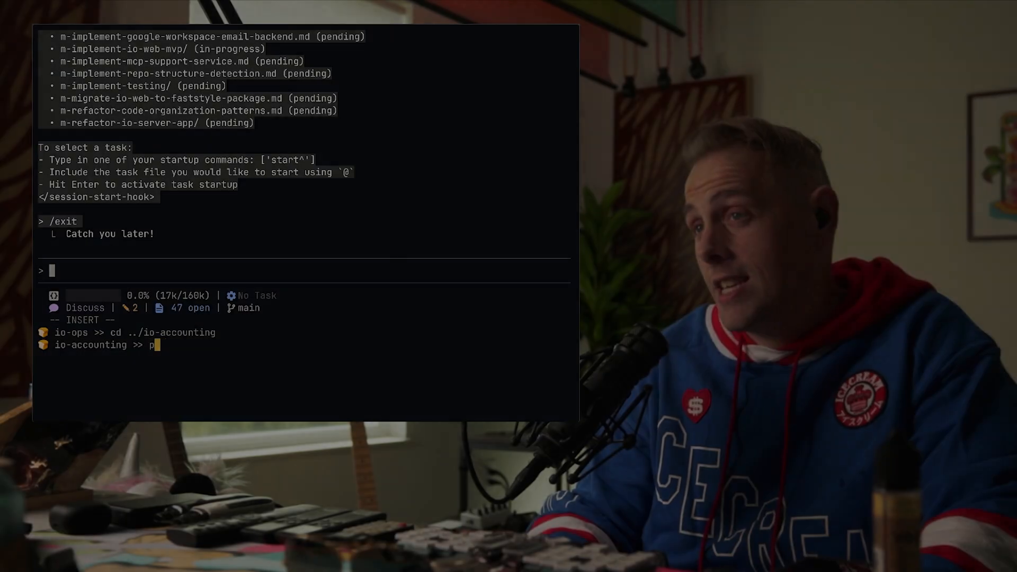
Abandon the io-accounting pipx run and launch the cc-sessions installer via npx in toastvim.
{"action": "type", "text": "ipx run c"}
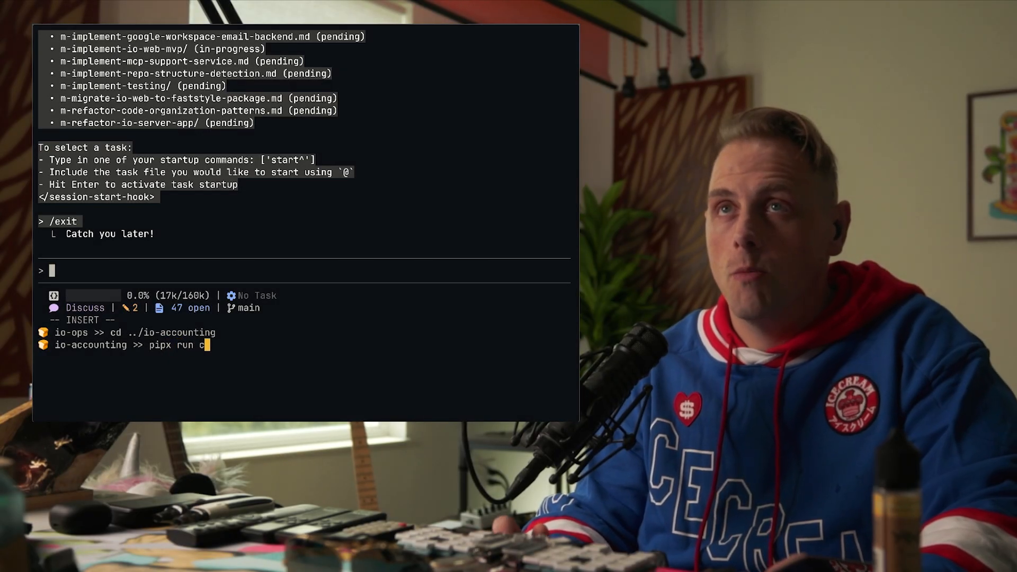
{"action": "key", "text": "Return"}
{"action": "type", "text": "cd ../toastvim"}
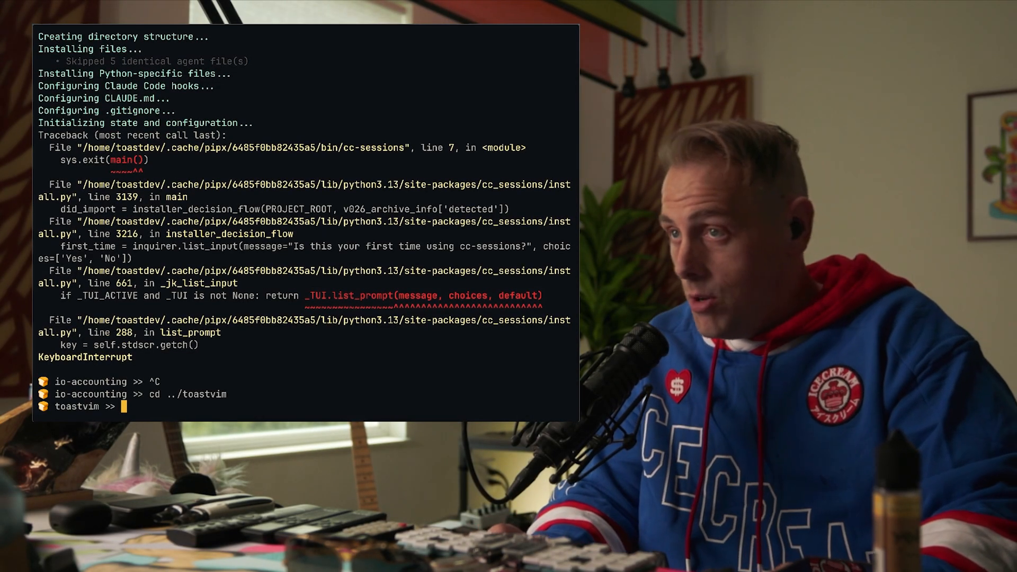
{"action": "type", "text": "npx cc-ses"}
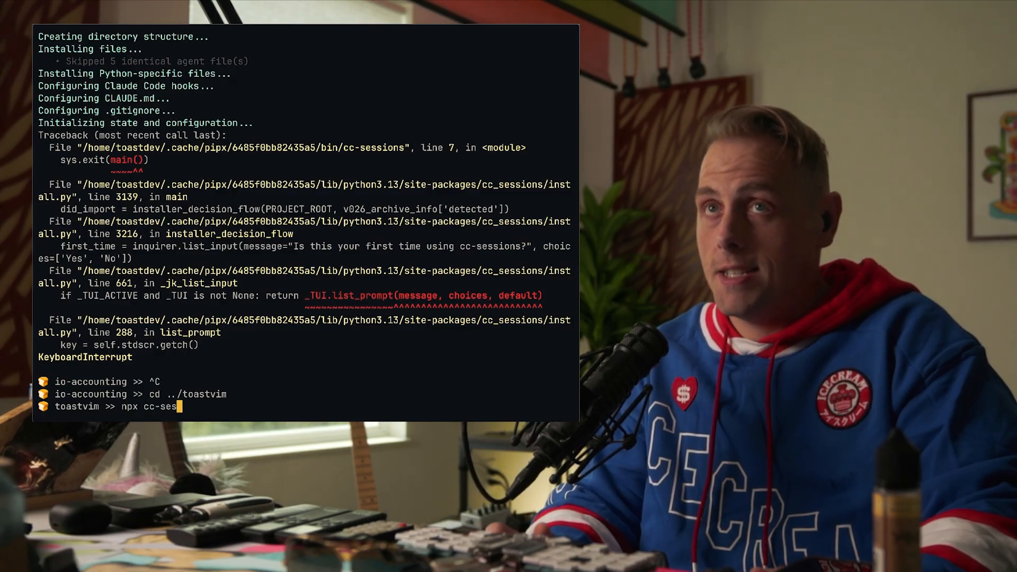
{"action": "key", "text": "Return"}
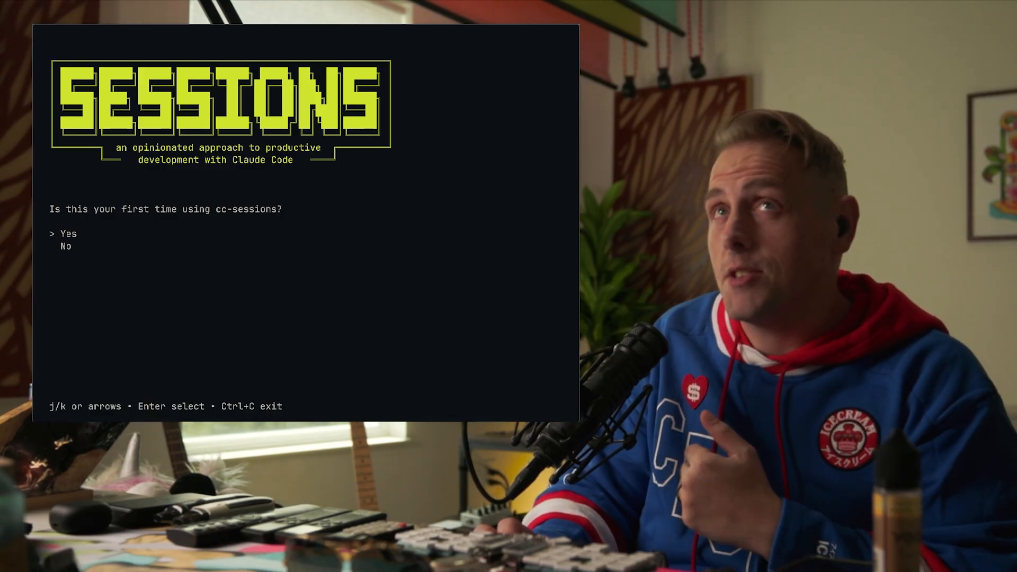
Answer the first-use and v0.3.0 questions, set default branch main, and choose auto-merge.
{"action": "key", "text": "down"}
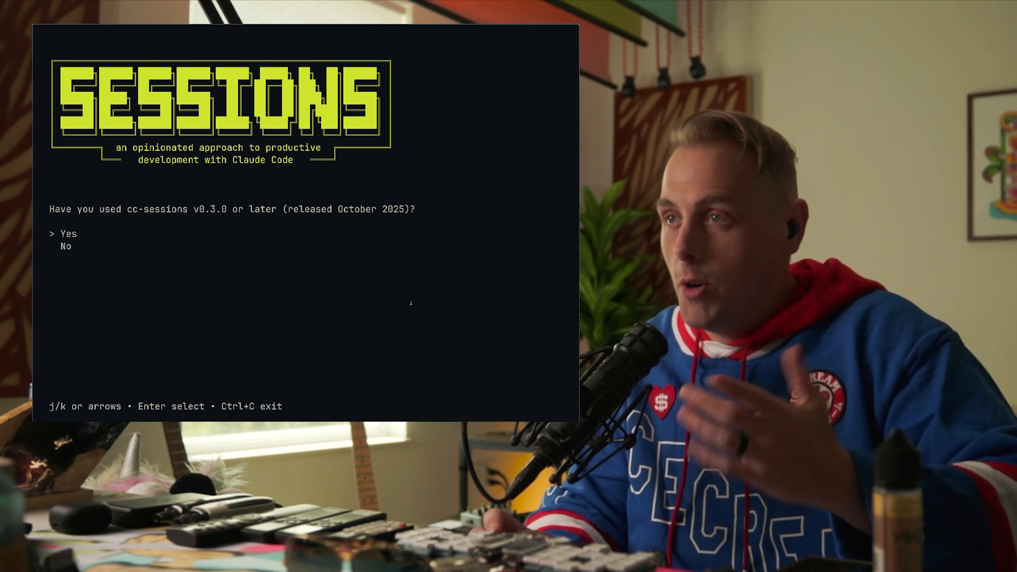
{"action": "key", "text": "Return"}
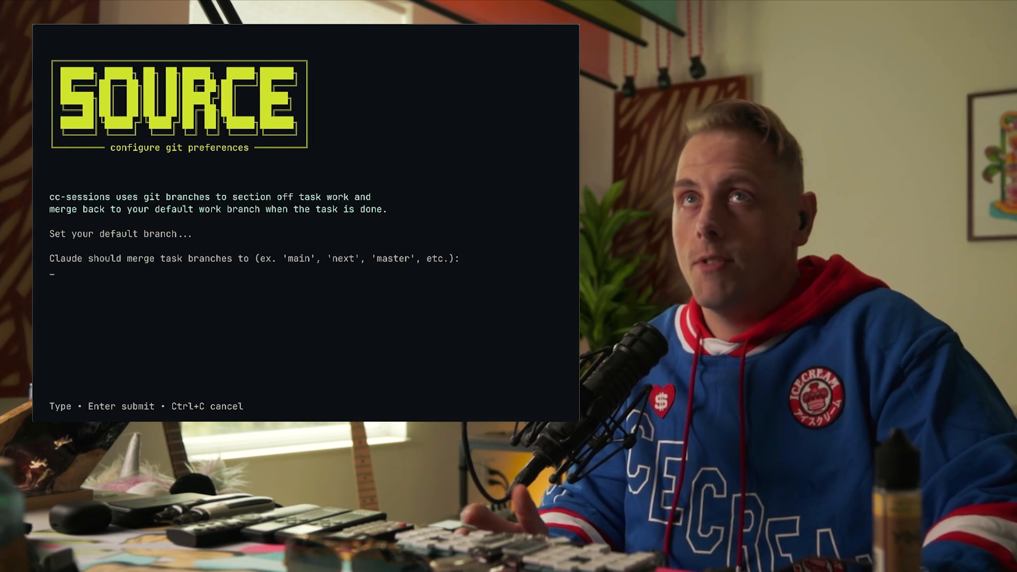
{"action": "type", "text": "m"}
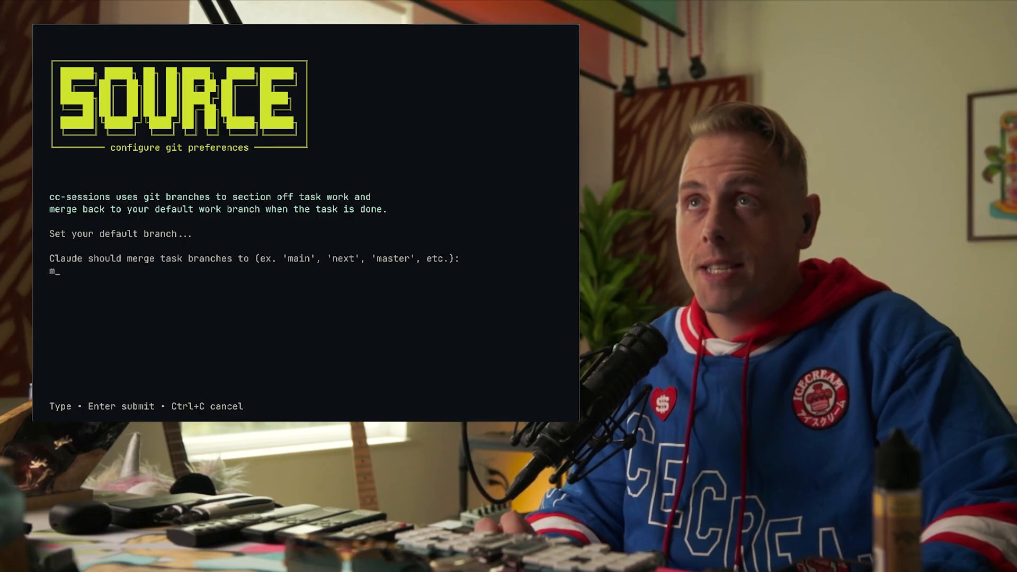
{"action": "key", "text": "Backspace"}
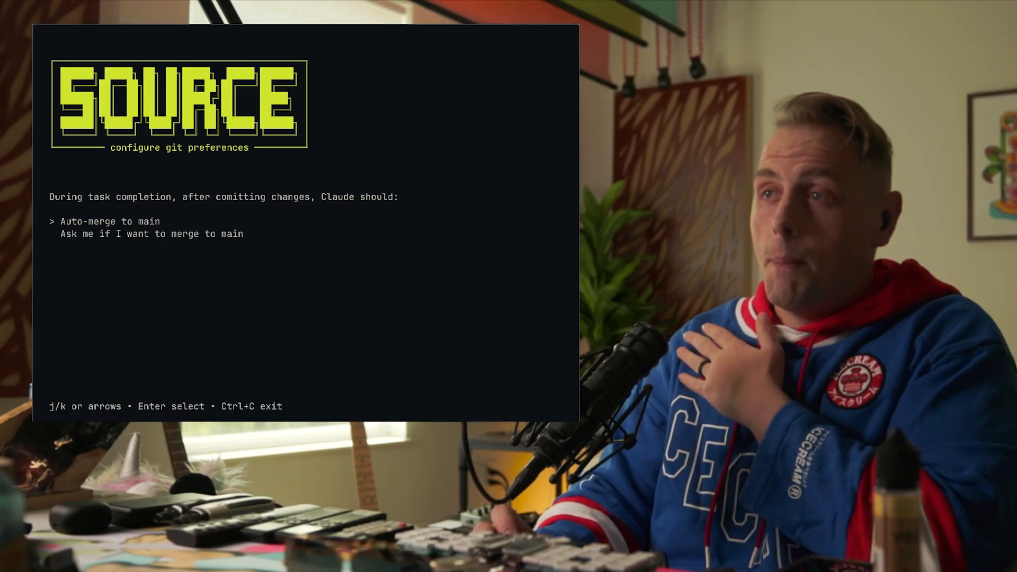
{"action": "key", "text": "Return"}
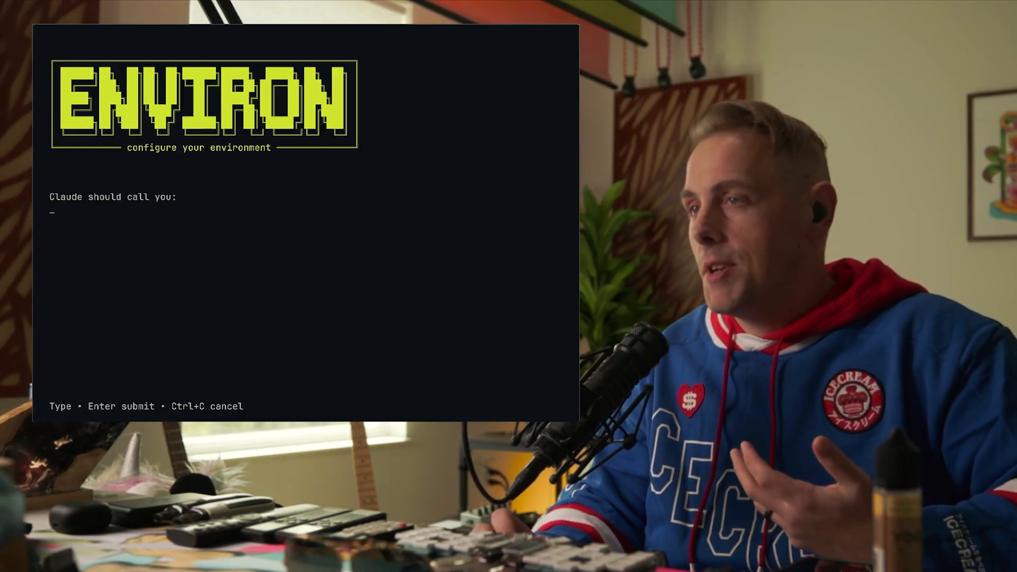
Enter 'toast' as the preferred name and submit an extra read-like command entry.
{"action": "type", "text": "toast"}
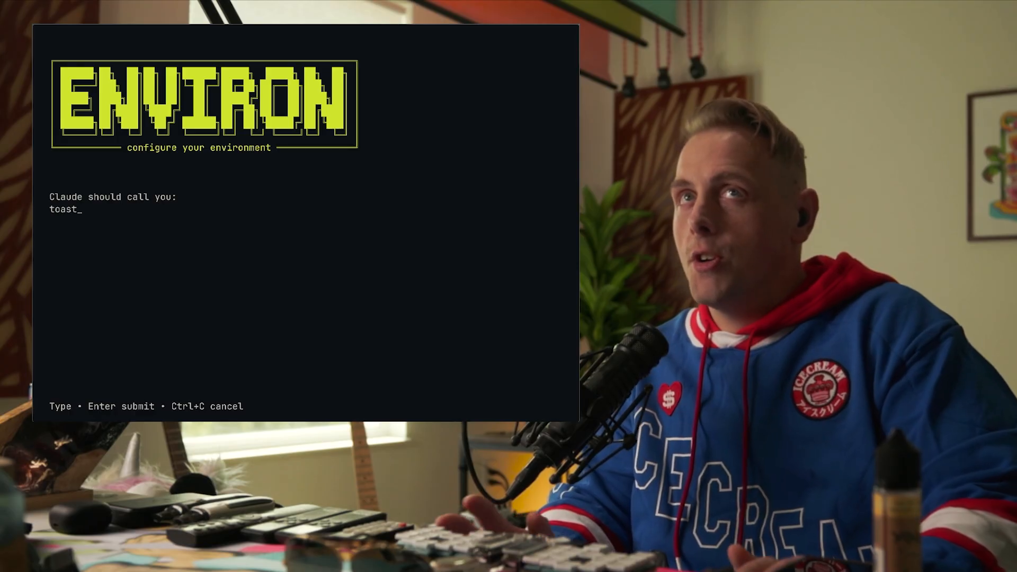
{"action": "key", "text": "Return"}
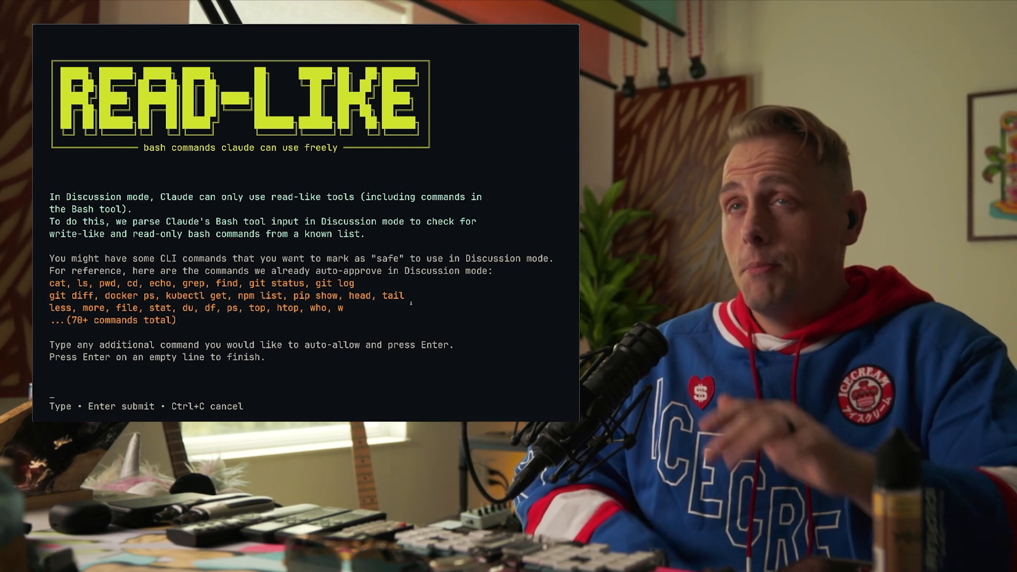
{"action": "type", "text": "z"}
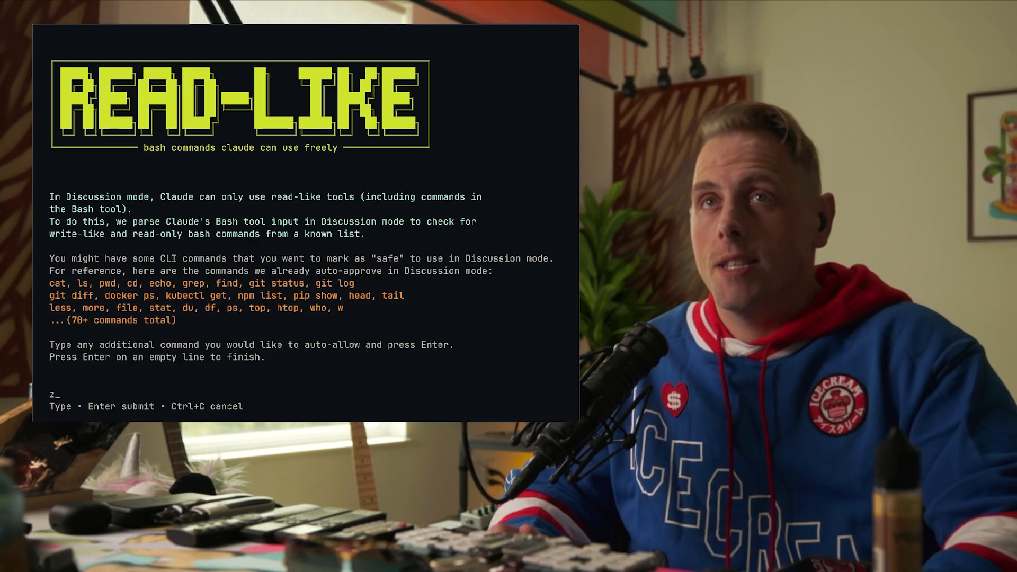
{"action": "key", "text": "Return"}
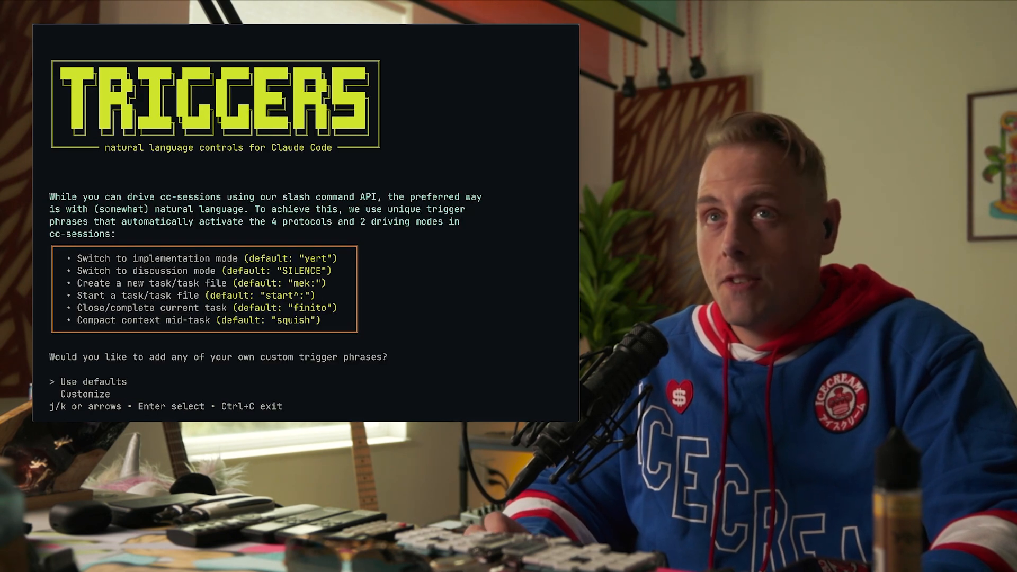
Step through the trigger phrase prompts, leaving compaction triggered by squish.
{"action": "key", "text": "Down"}
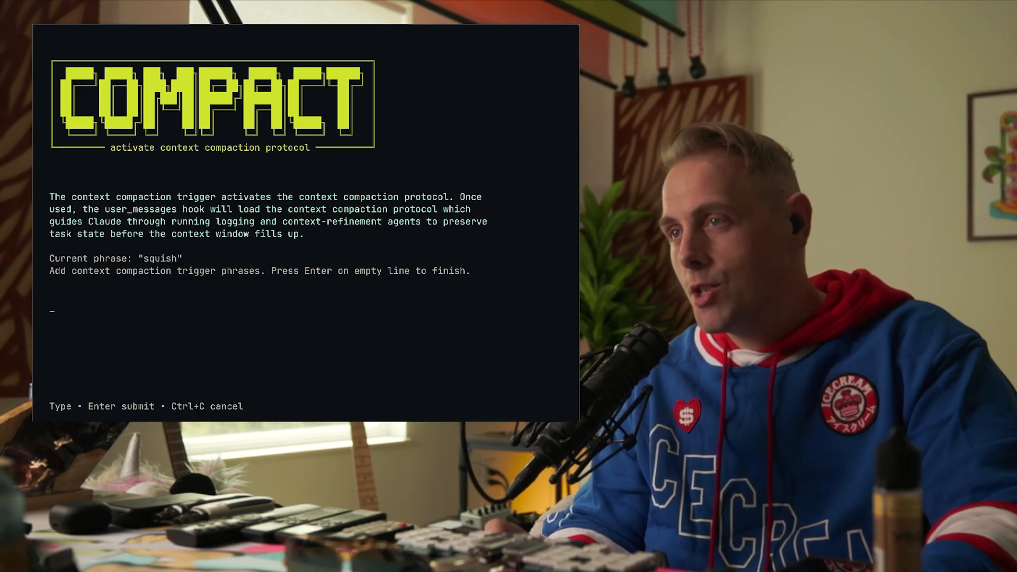
{"action": "key", "text": "Return"}
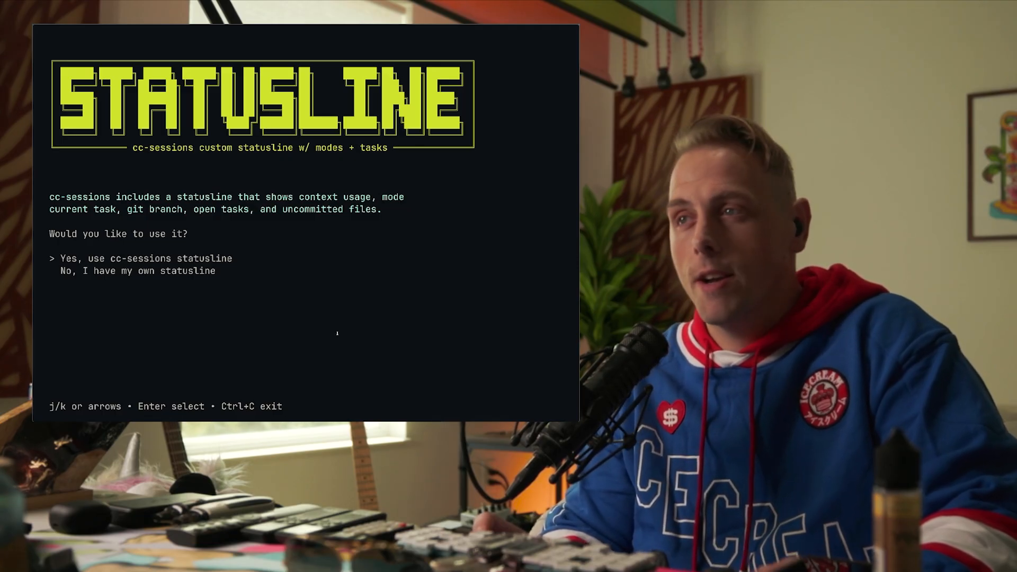
Accept the cc-sessions statusline and keep branch enforcement enabled.
{"action": "key", "text": "Return"}
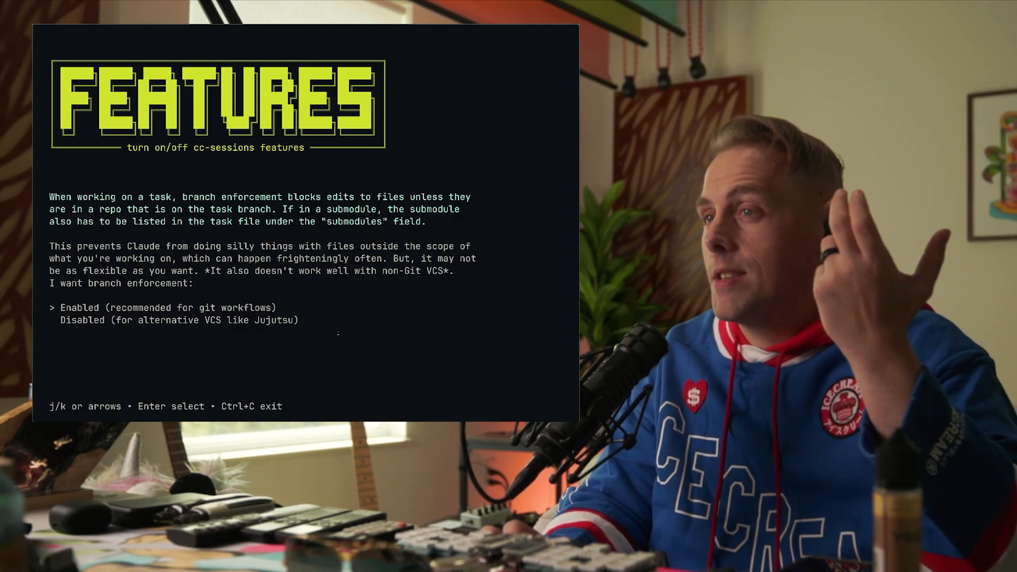
{"action": "key", "text": "down"}
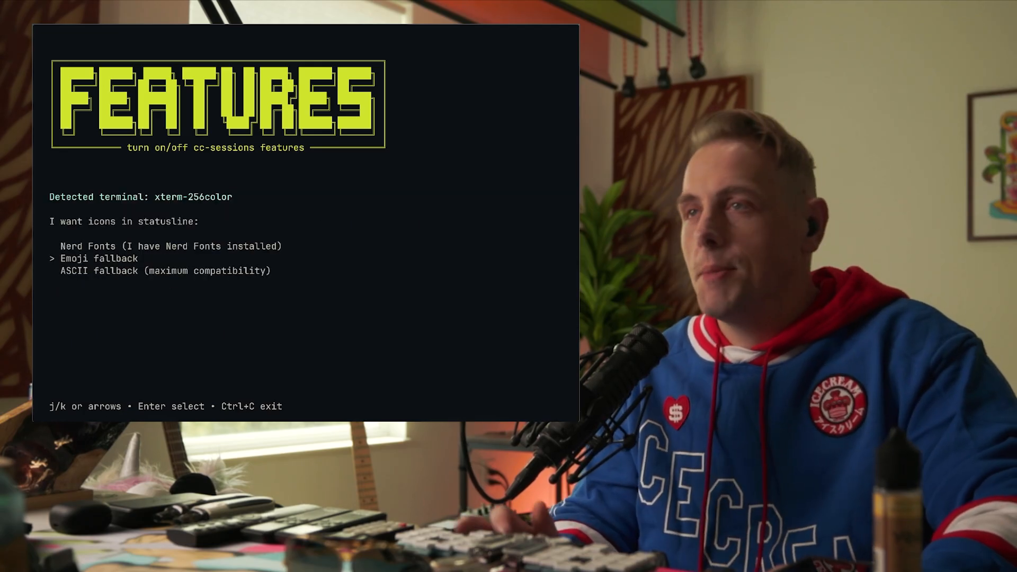
Choose emoji fallback statusline icons and 90% compaction warnings to complete installation.
{"action": "key", "text": "up"}
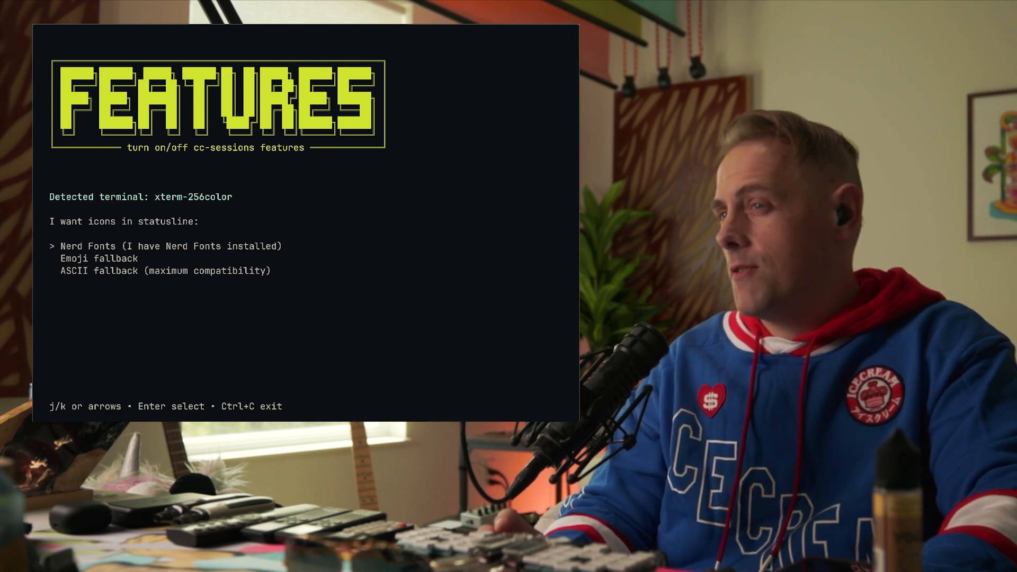
{"action": "key", "text": "Down"}
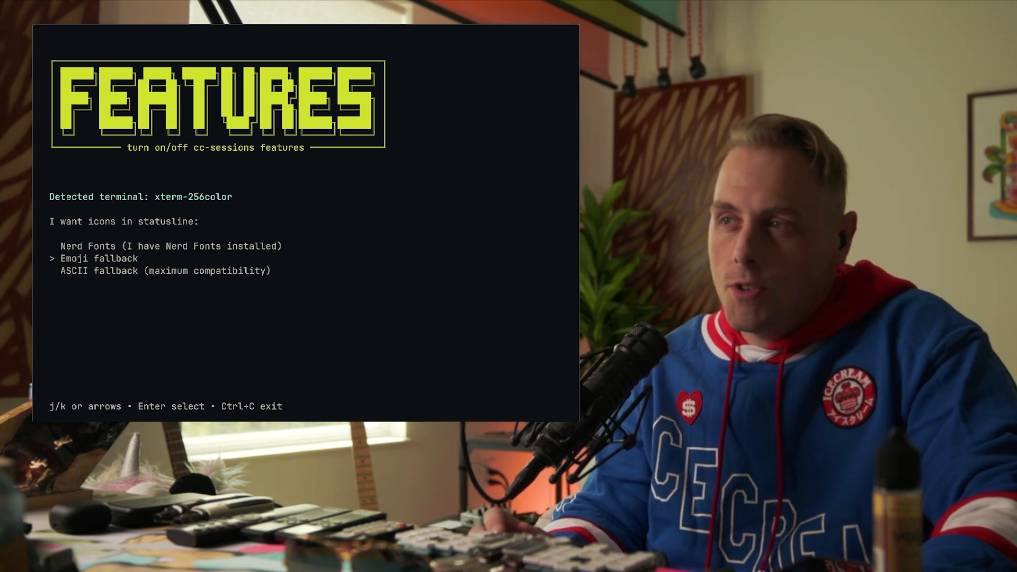
{"action": "key", "text": "down"}
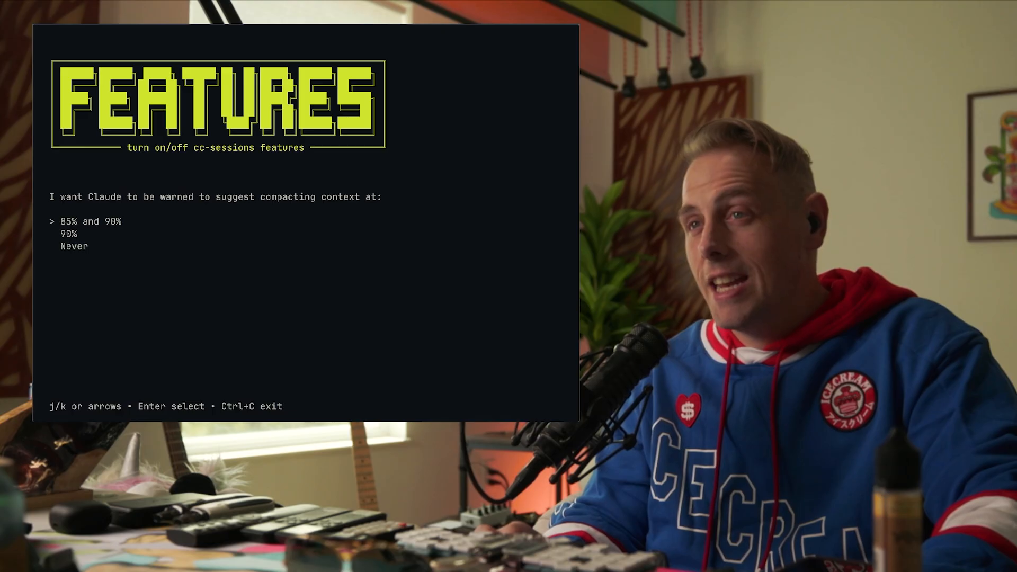
{"action": "key", "text": "Down"}
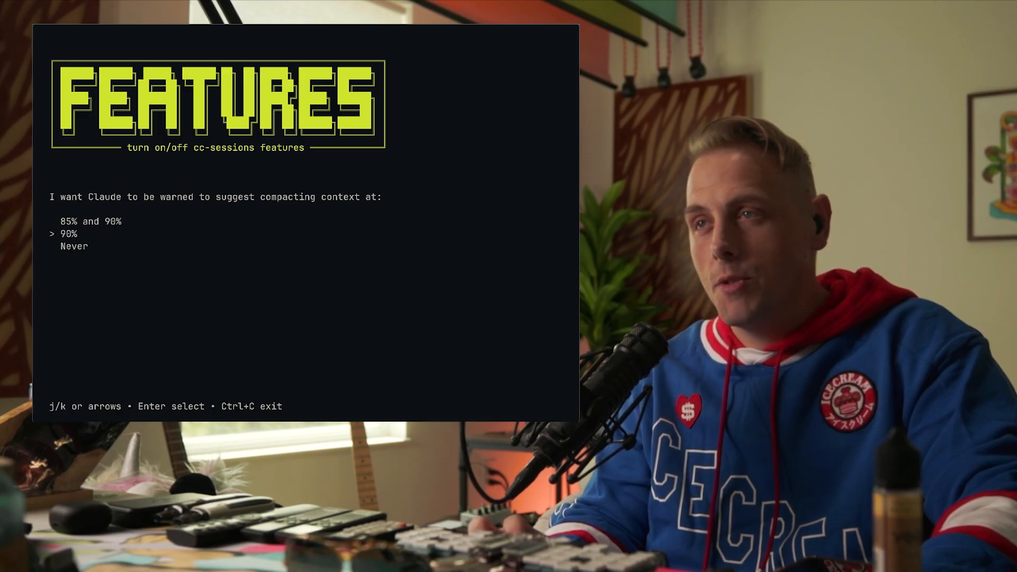
{"action": "key", "text": "Return"}
{"action": "type", "text": "cd .."}
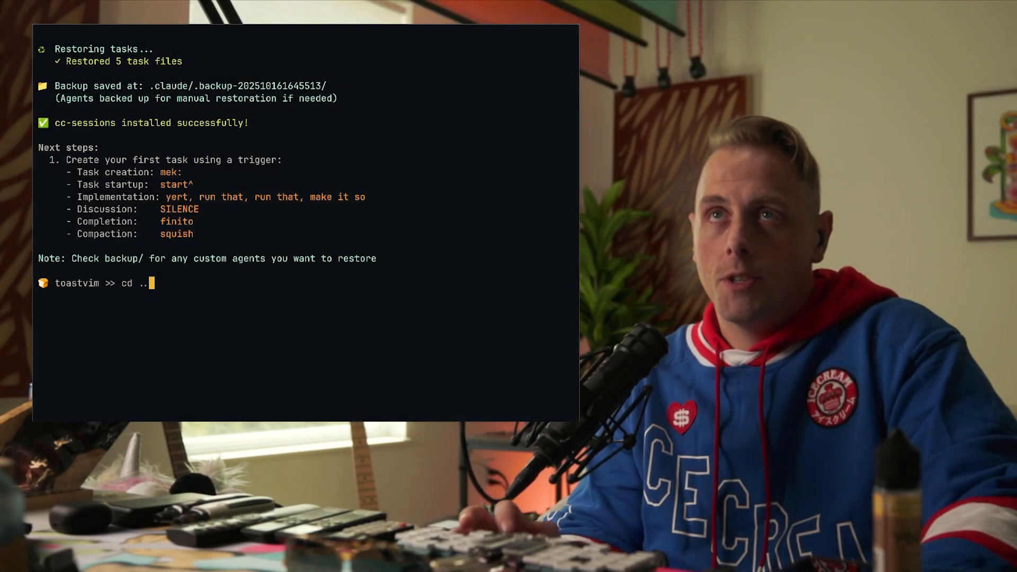
Start Claude Code in io-ops and scroll through the listed pending tasks.
{"action": "type", "text": "/io-ops"}
{"action": "type", "text": "claude"}
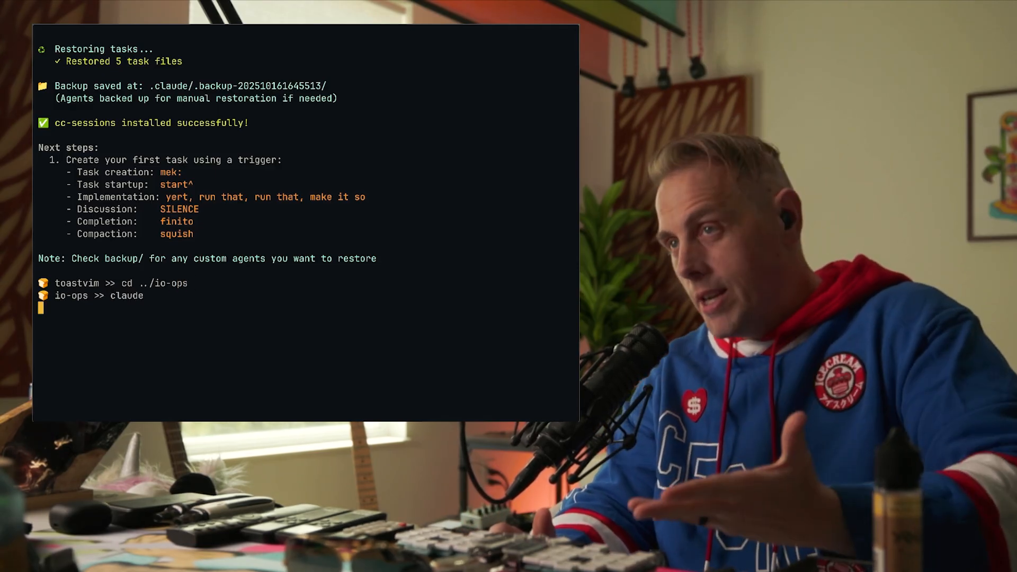
{"action": "key", "text": "Return"}
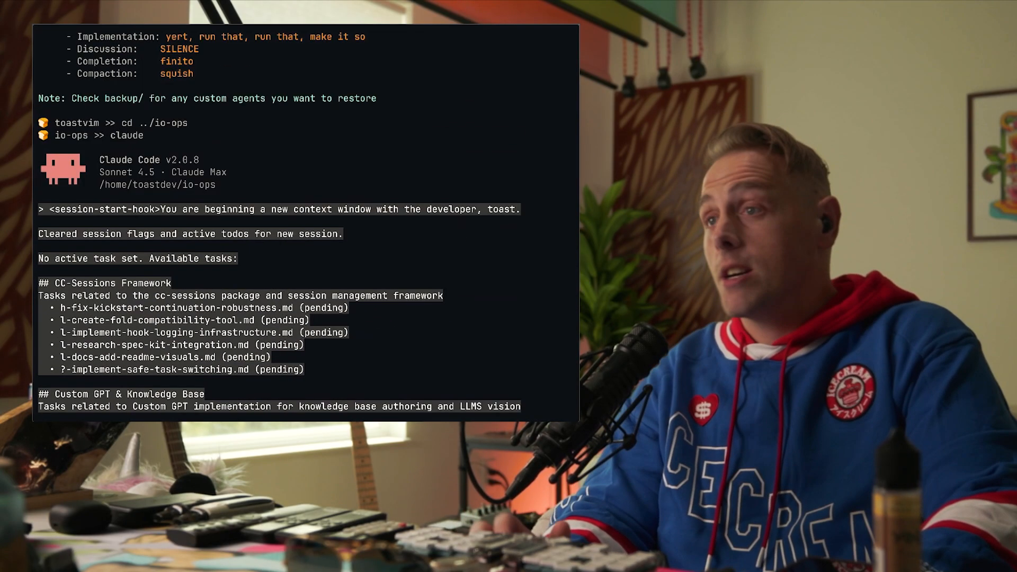
{"action": "scroll", "scroll_direction": "down", "scroll_amount": 3}
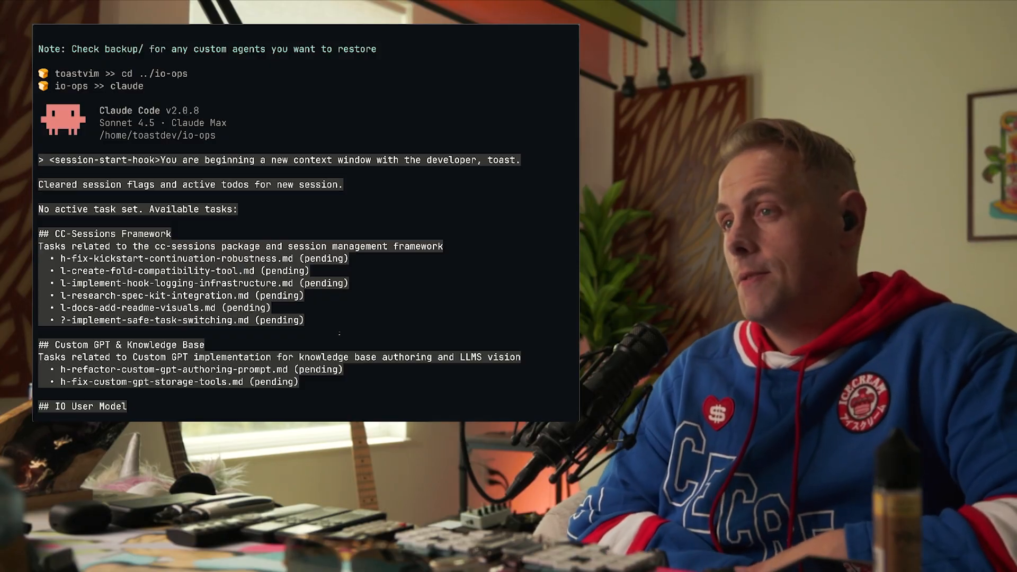
{"action": "scroll", "scroll_direction": "down", "scroll_amount": 3}
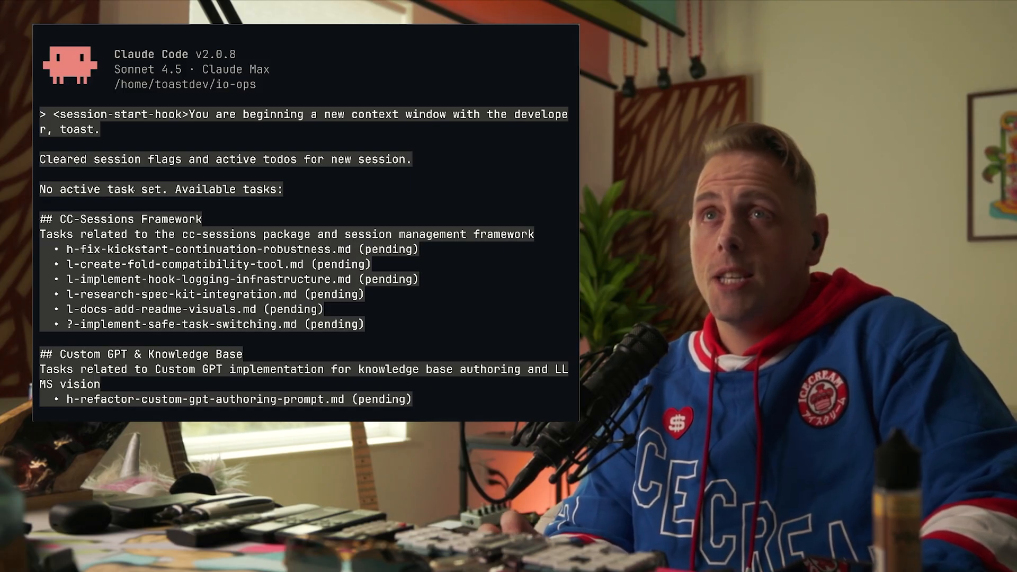
{"action": "scroll", "scroll_direction": "down", "scroll_amount": 3}
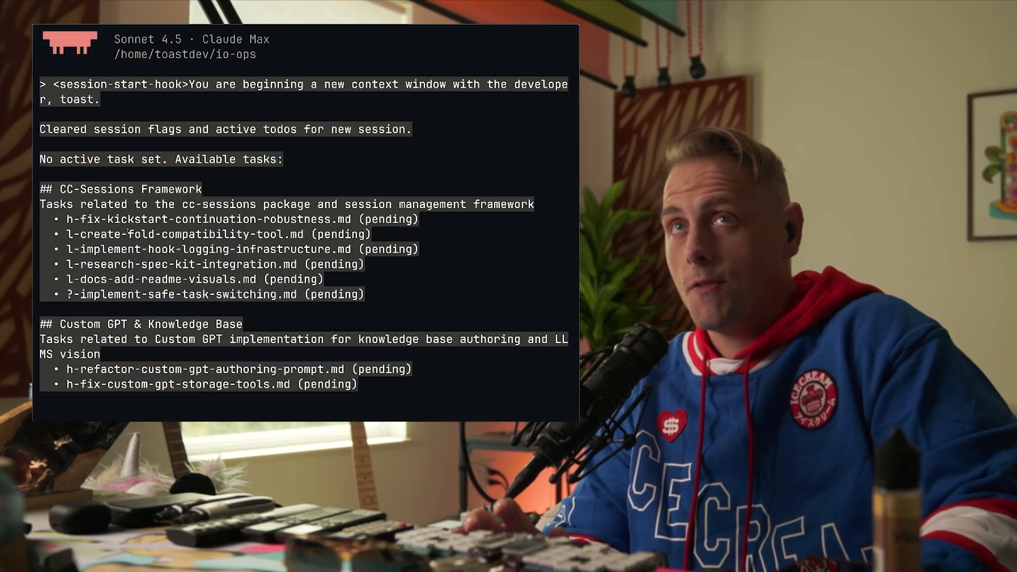
{"action": "scroll", "scroll_direction": "down", "scroll_amount": 3}
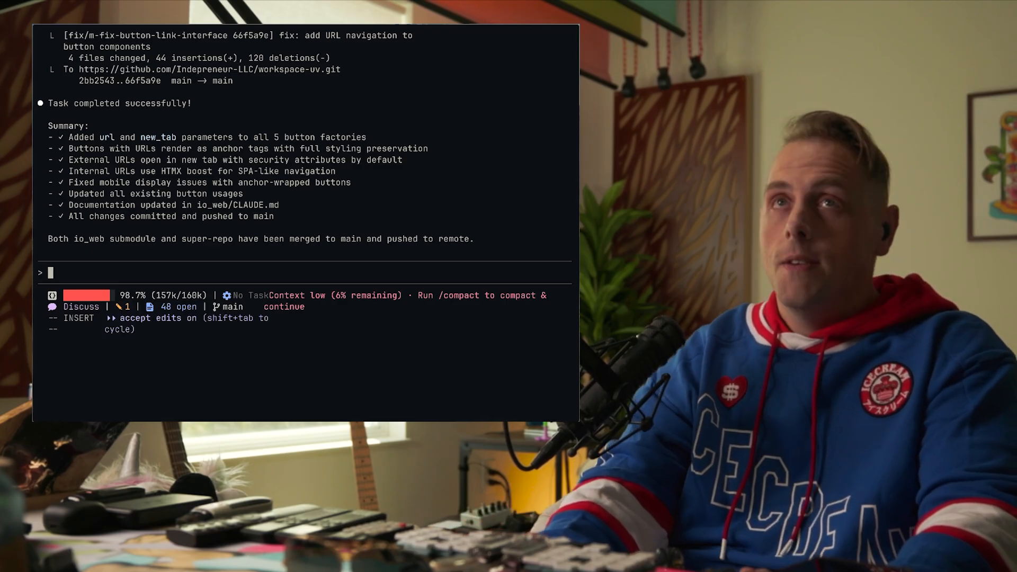
Submit the SILENCE phrase to switch into discussion mode.
{"action": "type", "text": "yert"}
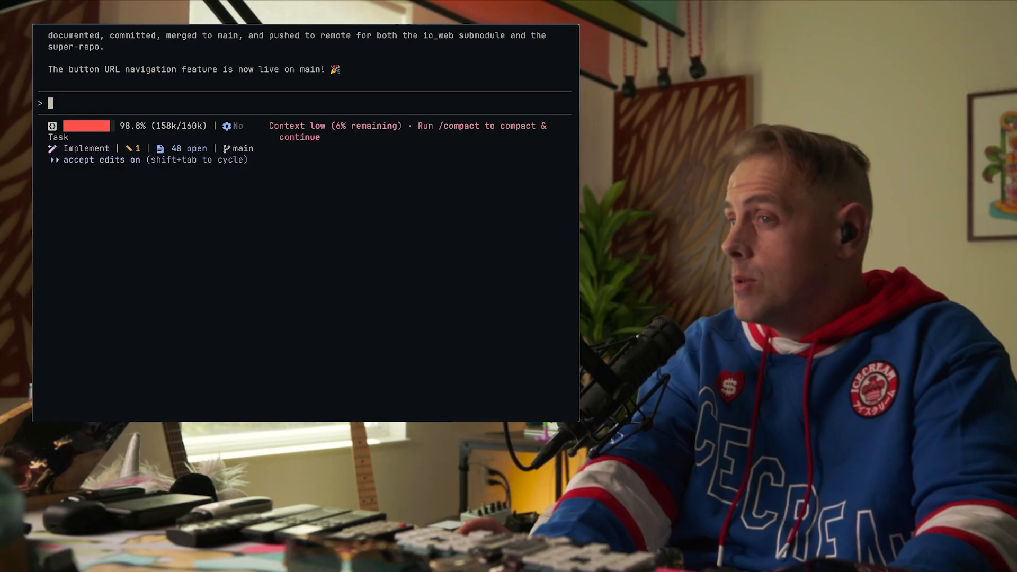
{"action": "type", "text": "LE"}
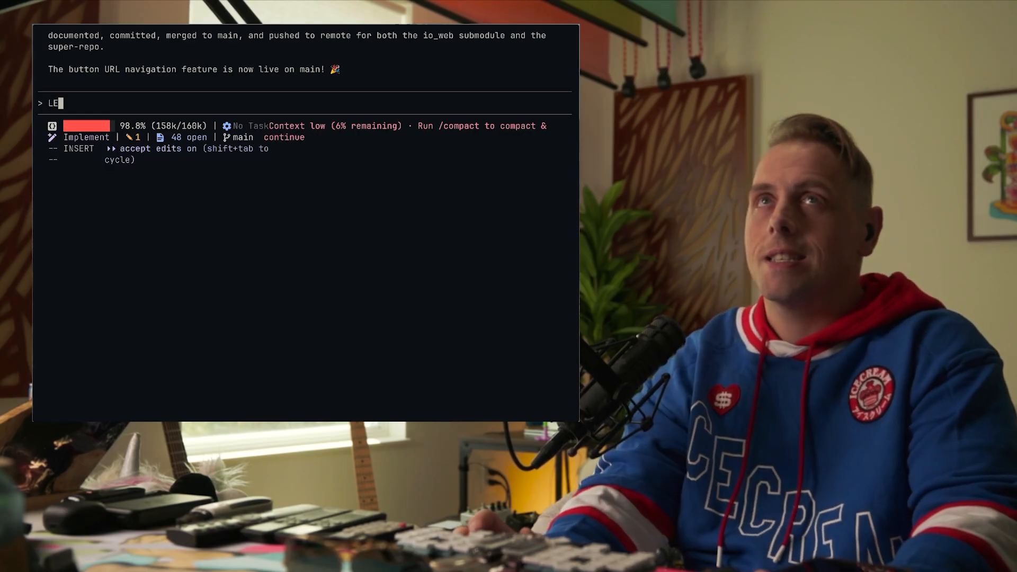
{"action": "type", "text": "SILENCE"}
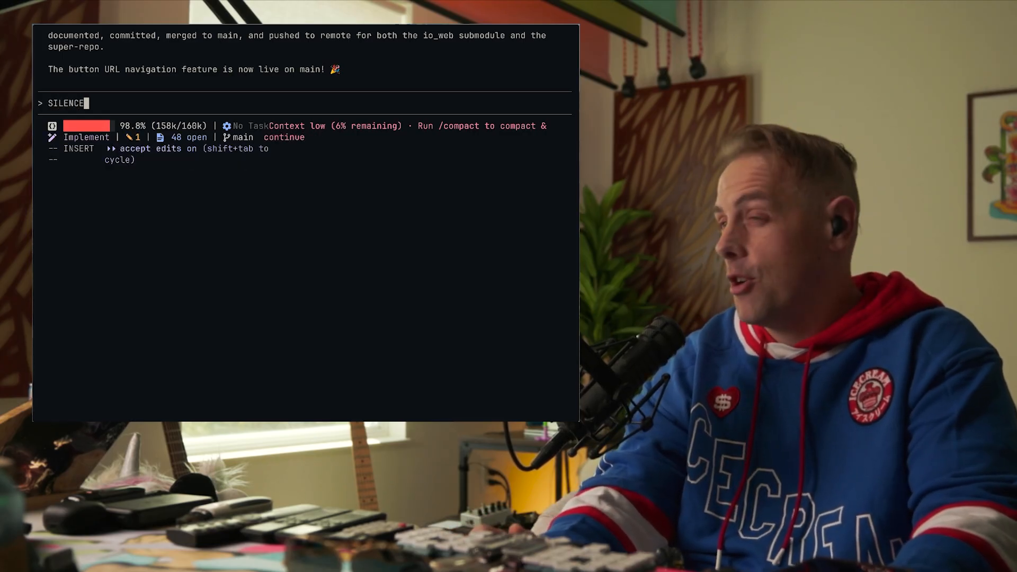
{"action": "key", "text": "Return"}
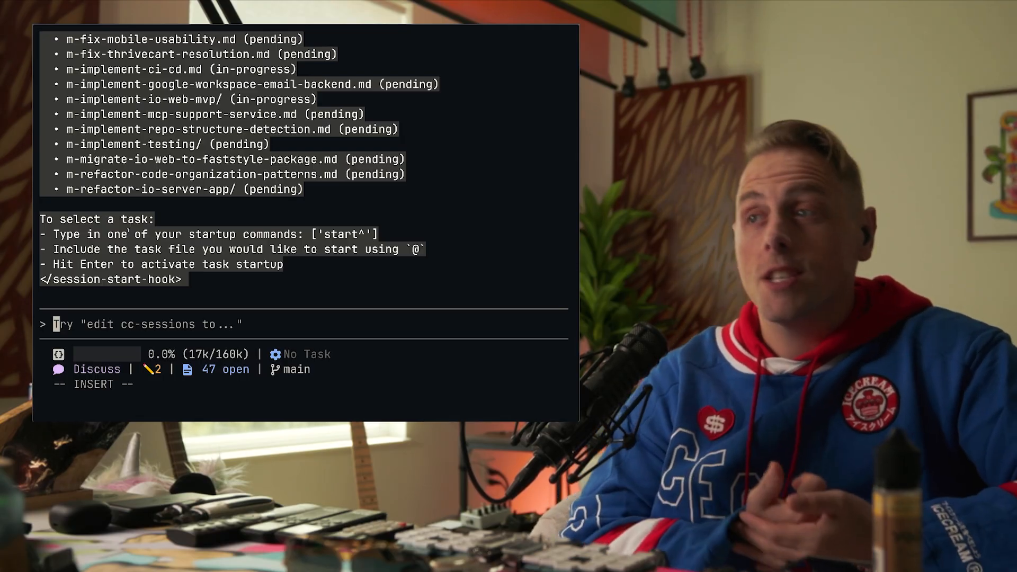
Request a mek: task making io_web button components reliably parse internal or external URLs.
{"action": "type", "text": "m"}
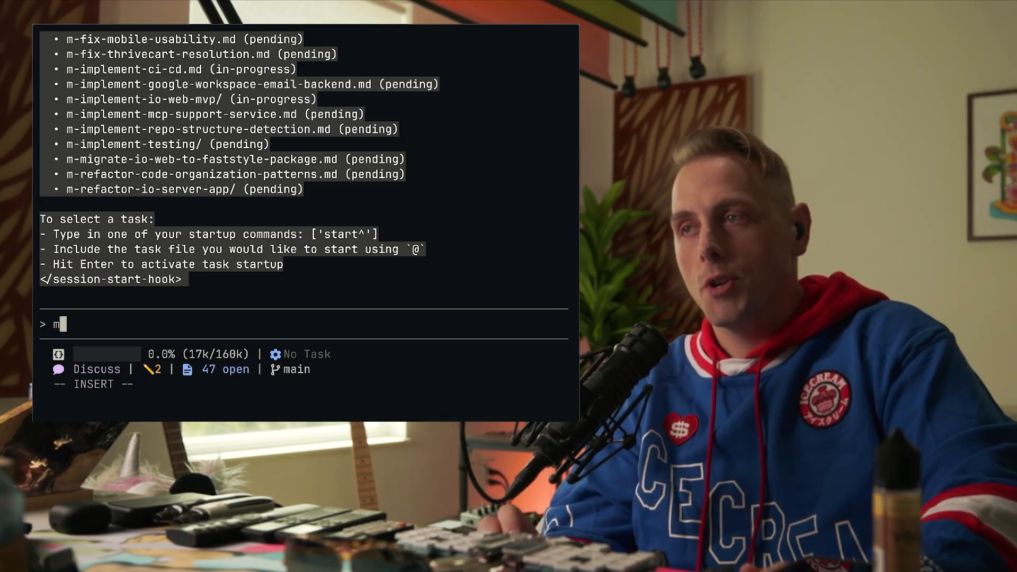
{"action": "type", "text": "ek:"}
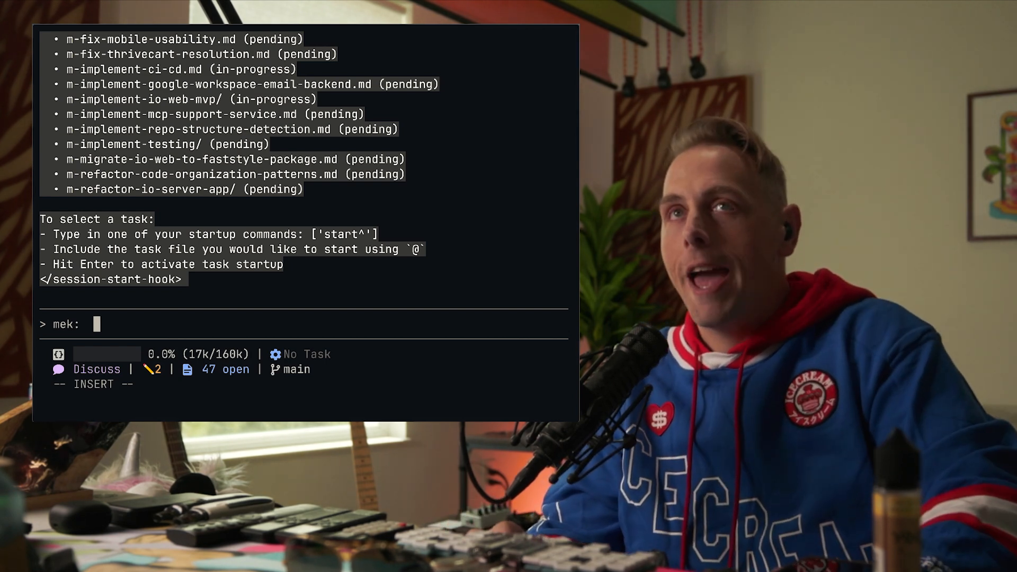
{"action": "type", "text": "clean up the interface for all buttons i"}
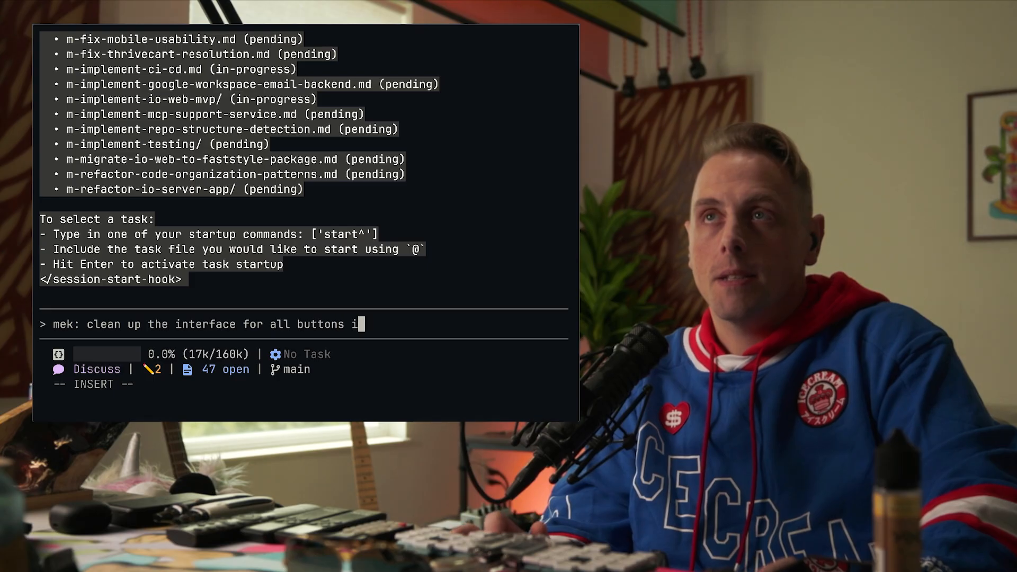
{"action": "type", "text": "n io_web compo"}
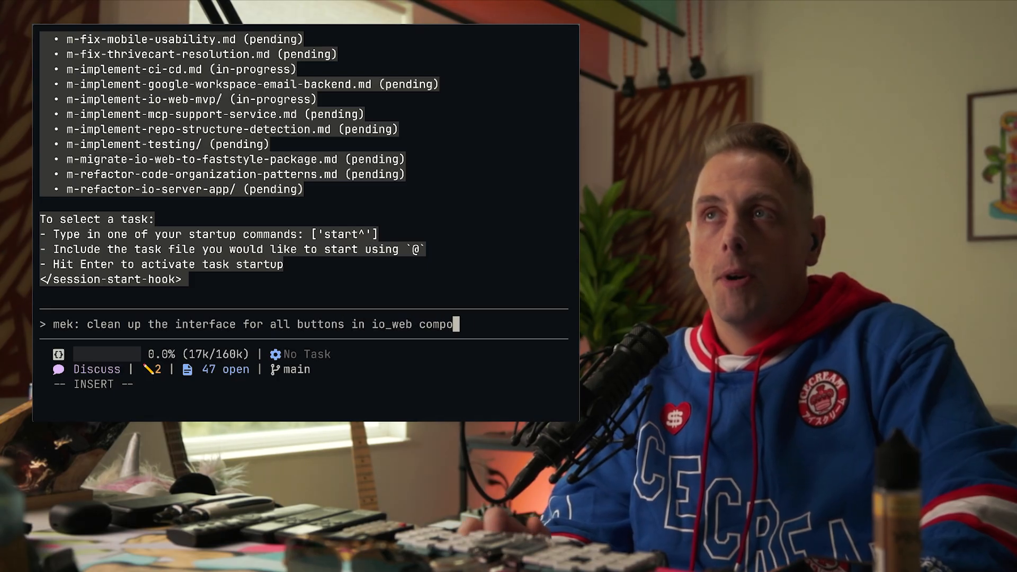
{"action": "type", "text": "components - if I add a target url, whether internal or external, it should parse it and cause the button to be clickable (interface doesnt"}
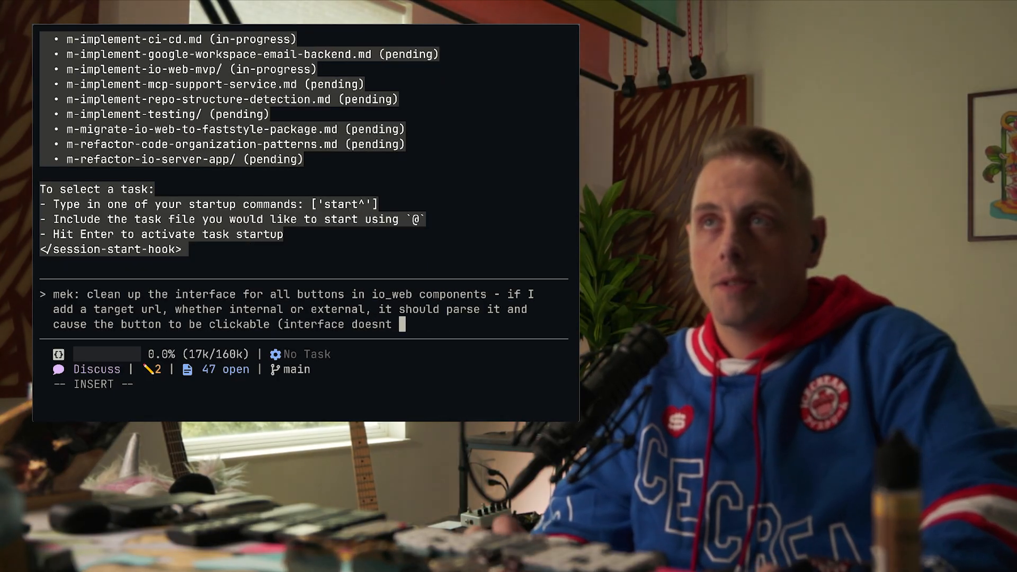
{"action": "type", "text": "currently provide reli"}
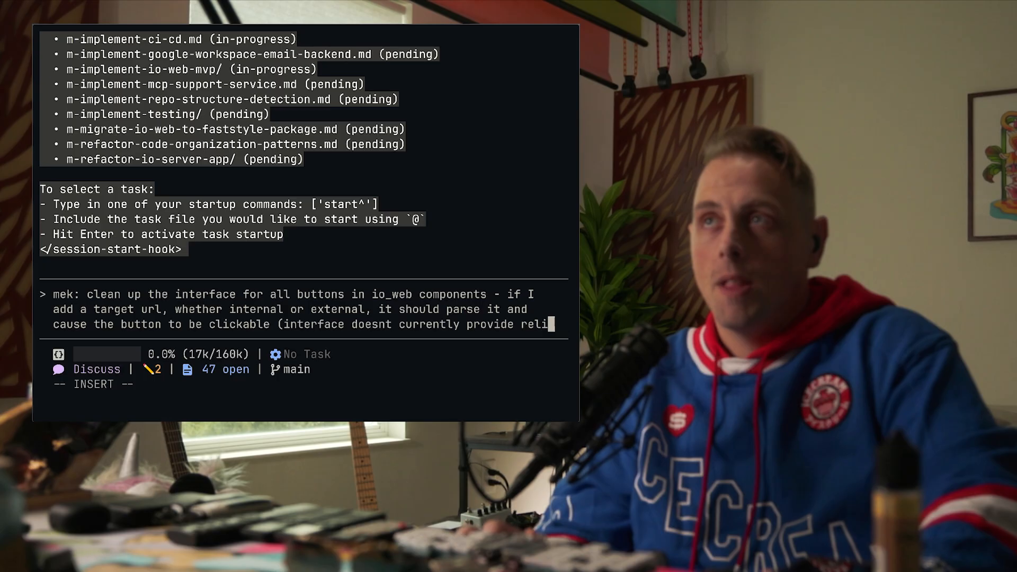
{"action": "type", "text": "reliable predictable b"}
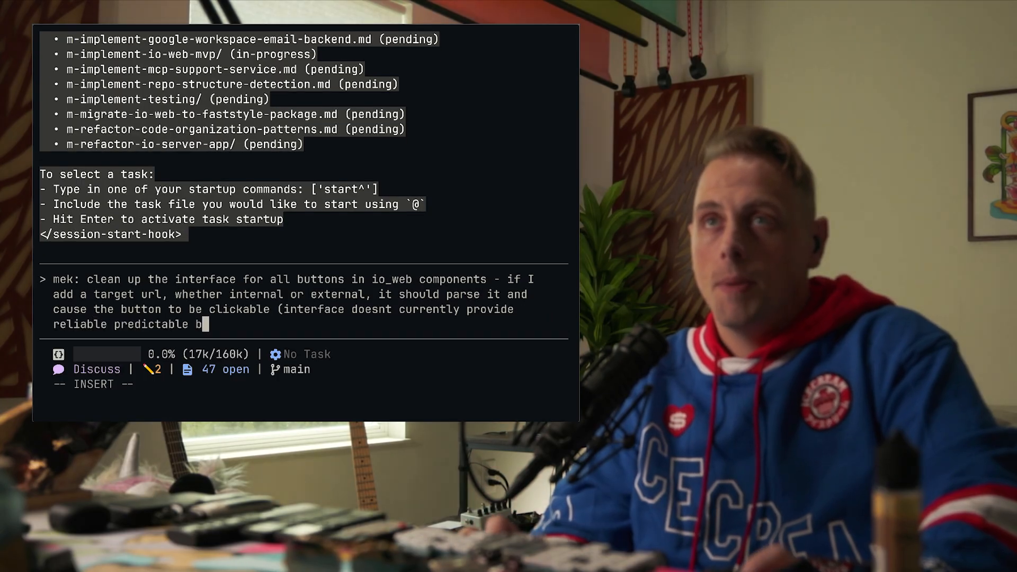
{"action": "key", "text": "Return"}
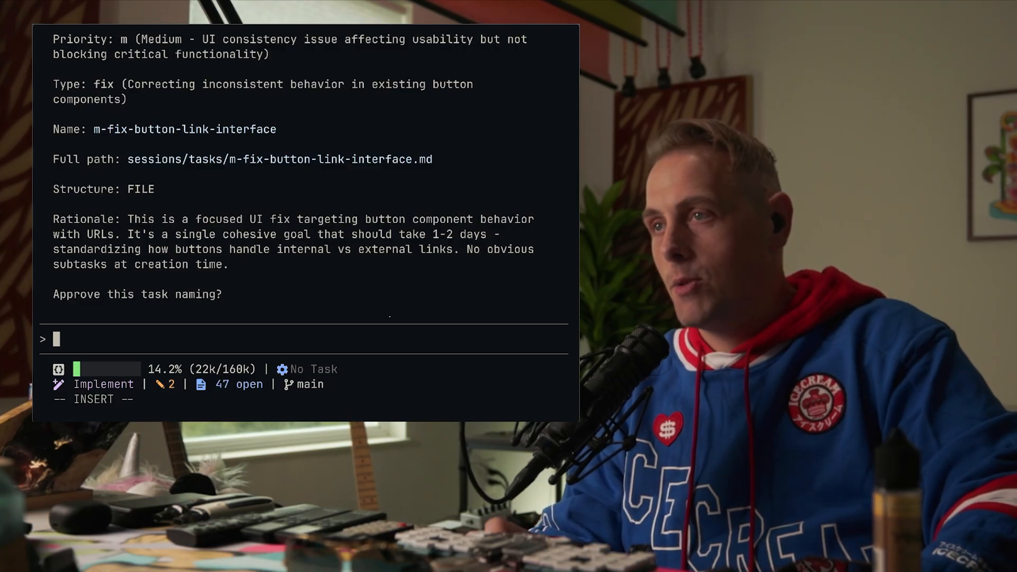
Approve the m-fix-button-link-interface naming and review the task file and proposed success criteria.
{"action": "type", "text": "yes"}
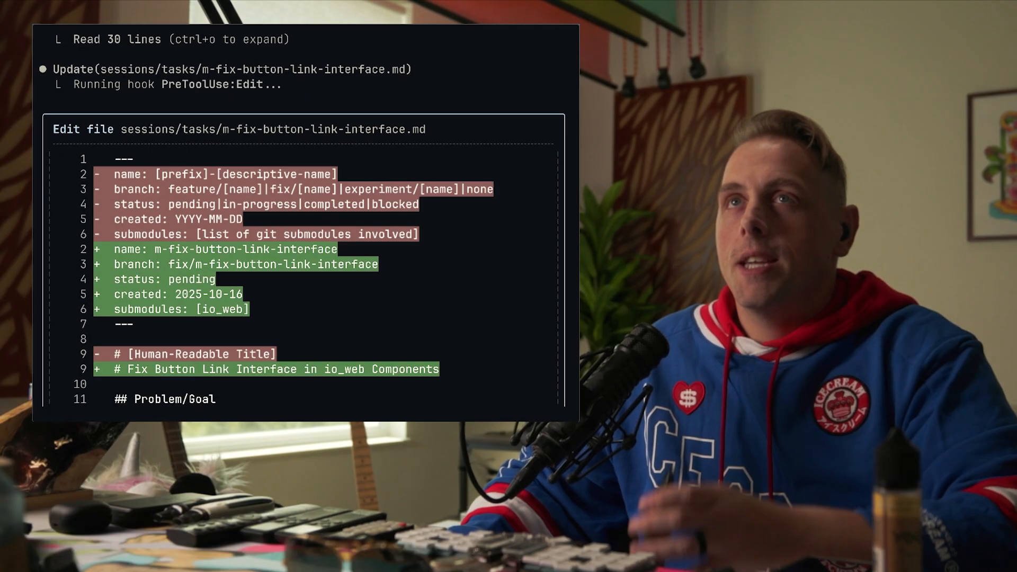
{"action": "scroll", "scroll_direction": "down", "scroll_amount": 3}
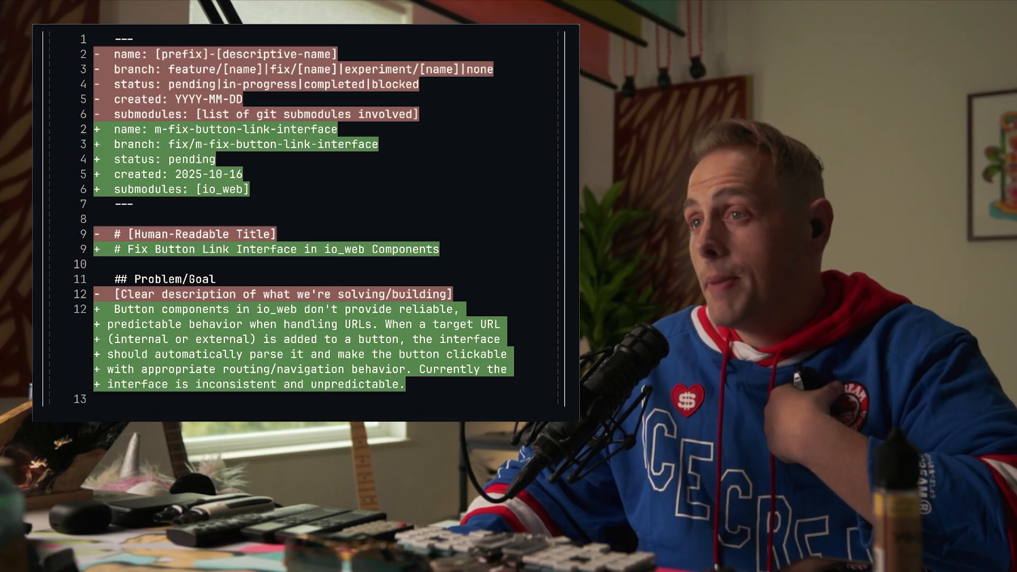
{"action": "scroll", "scroll_direction": "down", "scroll_amount": 3}
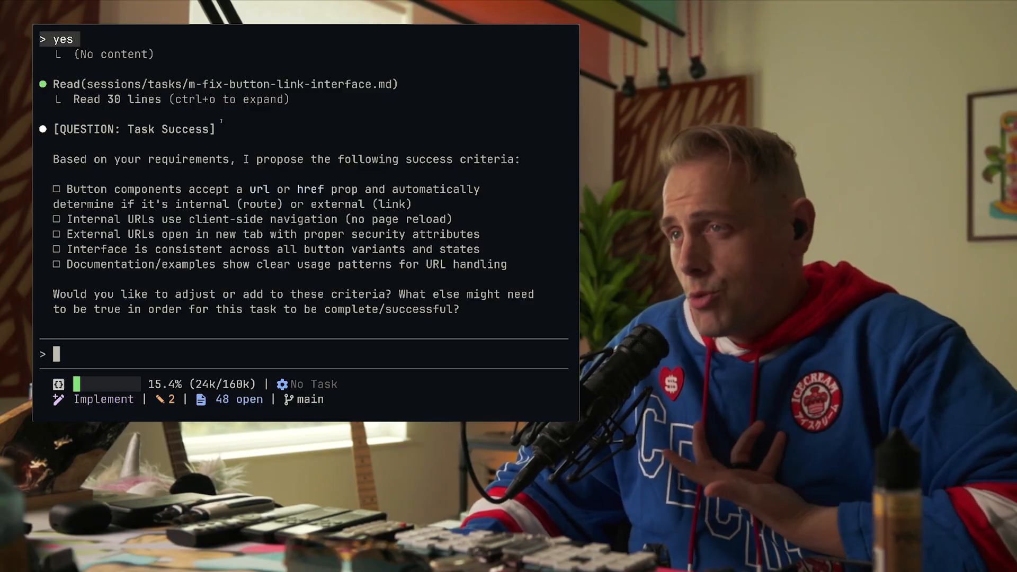
Correct the architecture assumptions, approve the success criteria, and run the context-gathering agent.
{"action": "type", "text": "You've made some assumptions about architecture, including the concept of \"client-side navigation/no page reload\". Lets leave as"}
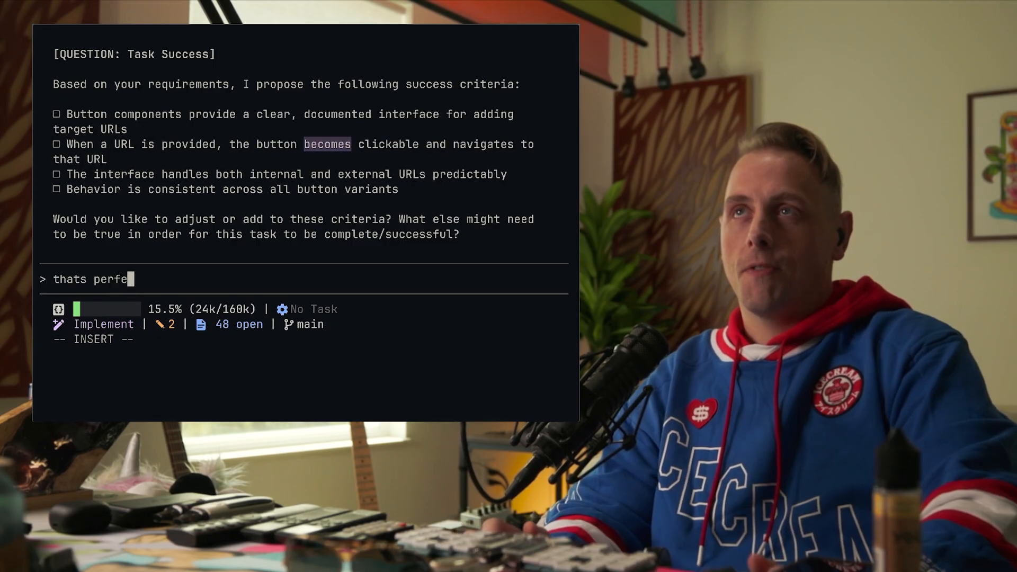
{"action": "key", "text": "Return"}
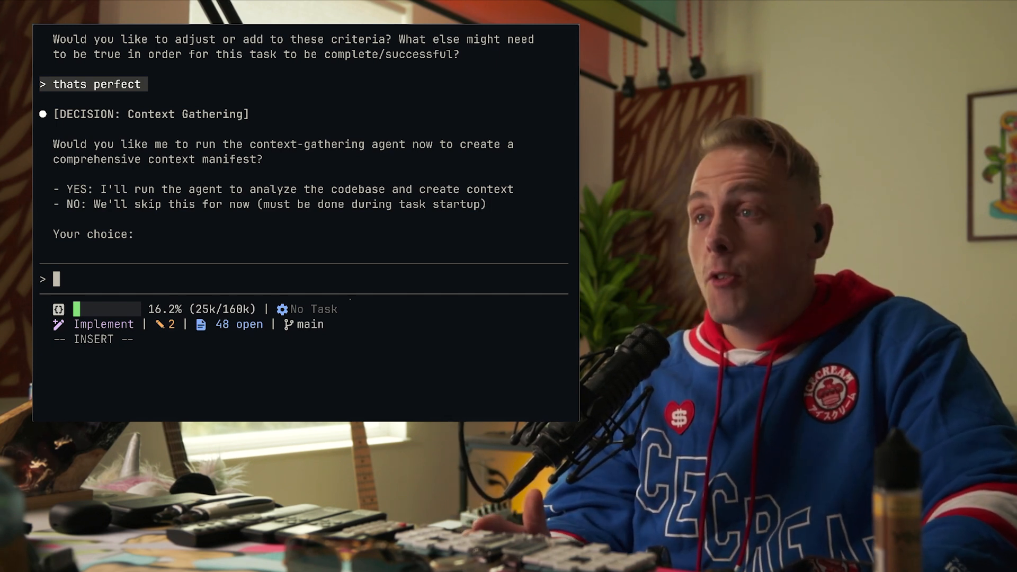
{"action": "type", "text": "yes"}
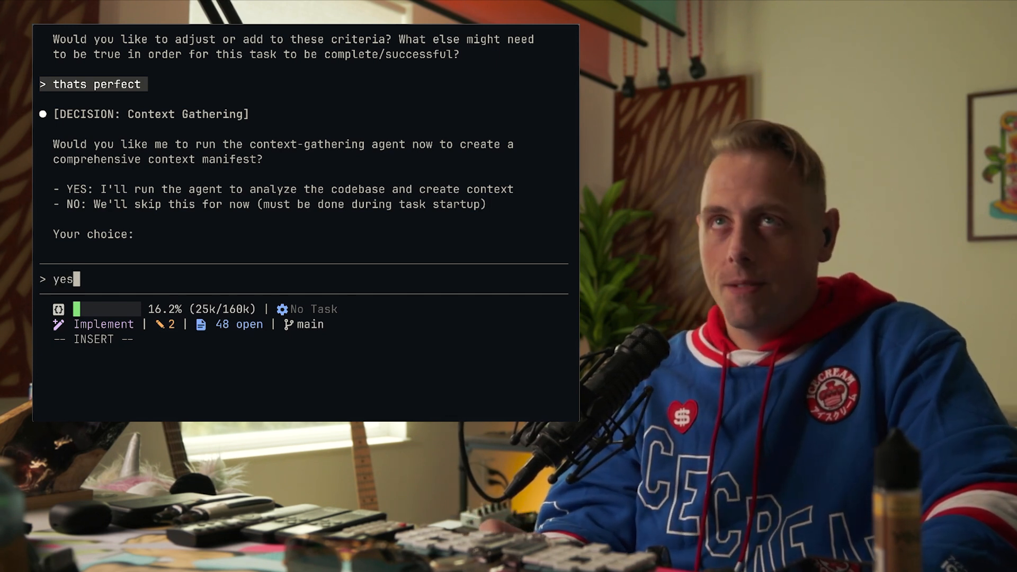
{"action": "key", "text": "Return"}
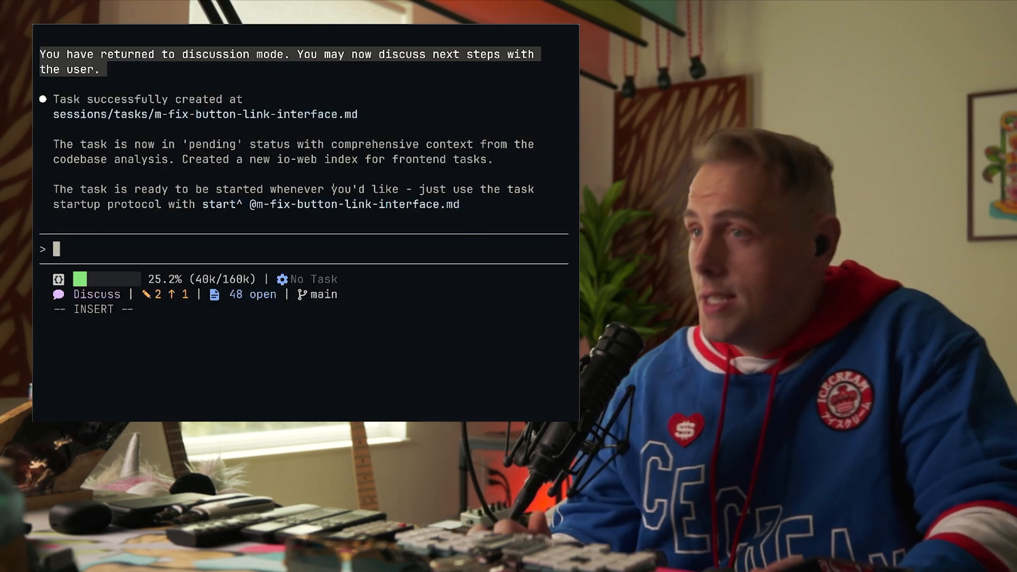
Ask Claude Code to start the task in sessions/tasks/m-fix-button-link-interface.md.
{"action": "type", "text": "start^:"}
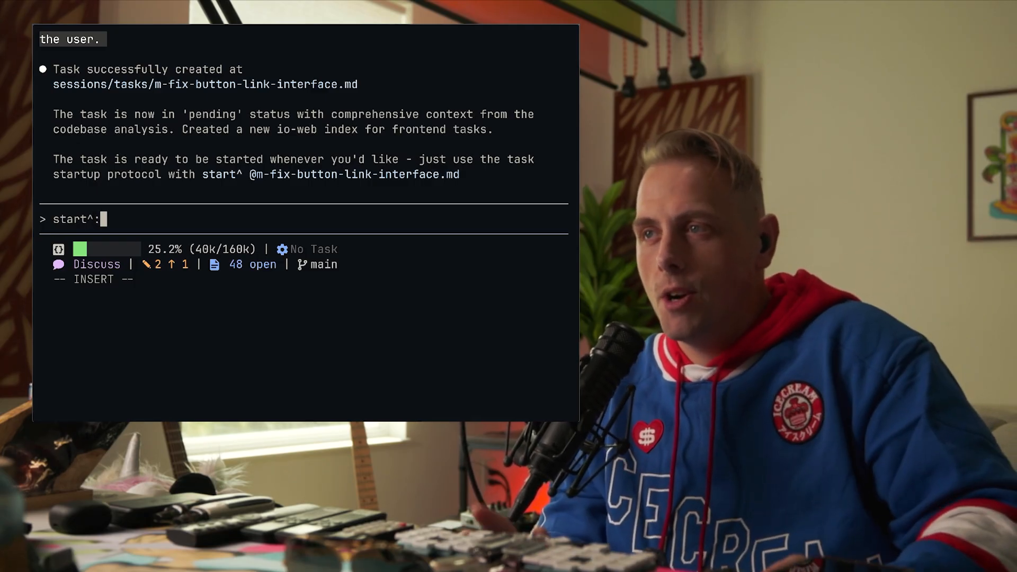
{"action": "type", "text": "@"}
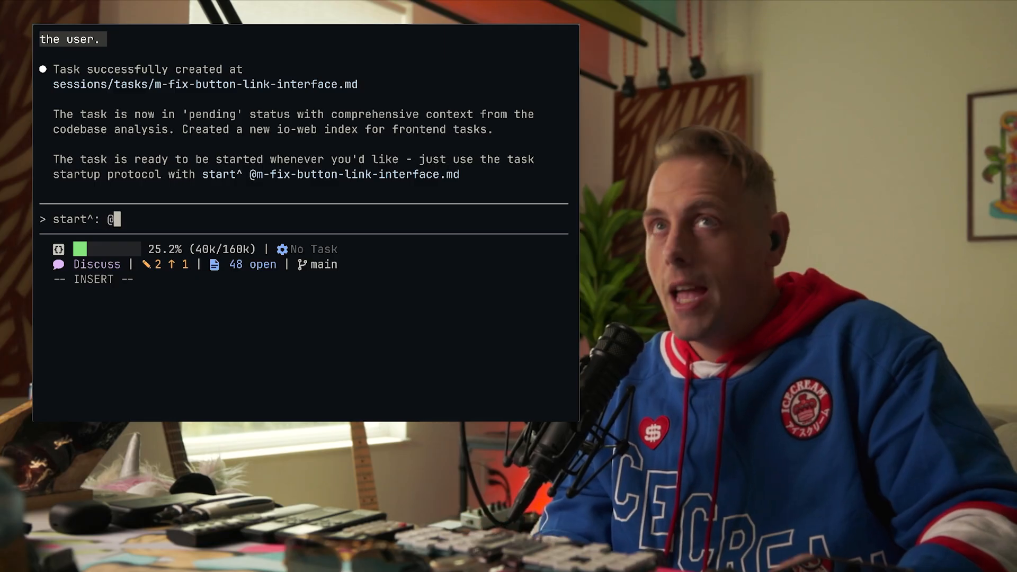
{"action": "type", "text": "@"}
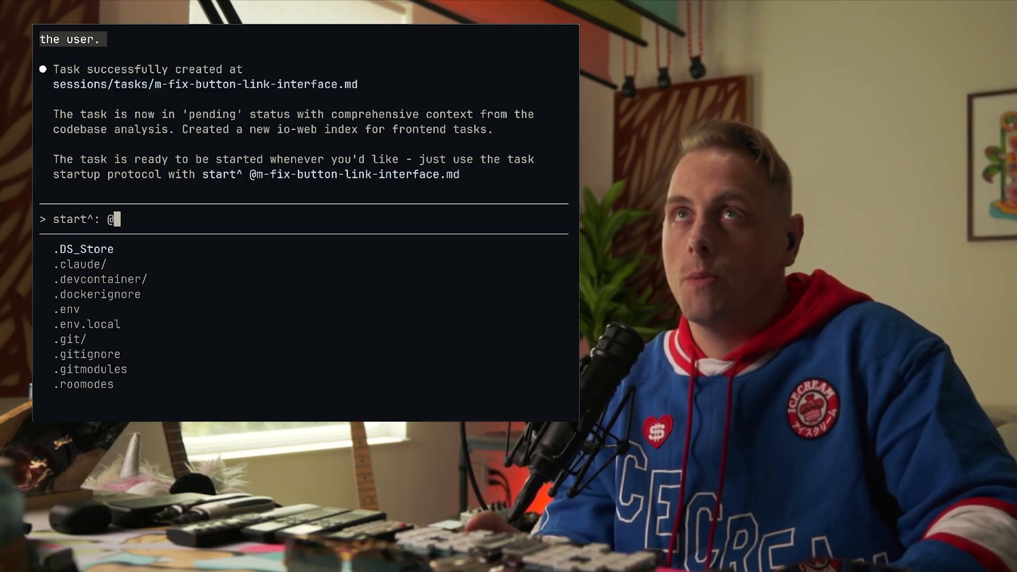
{"action": "type", "text": "m-fix-button-link-interface.md"}
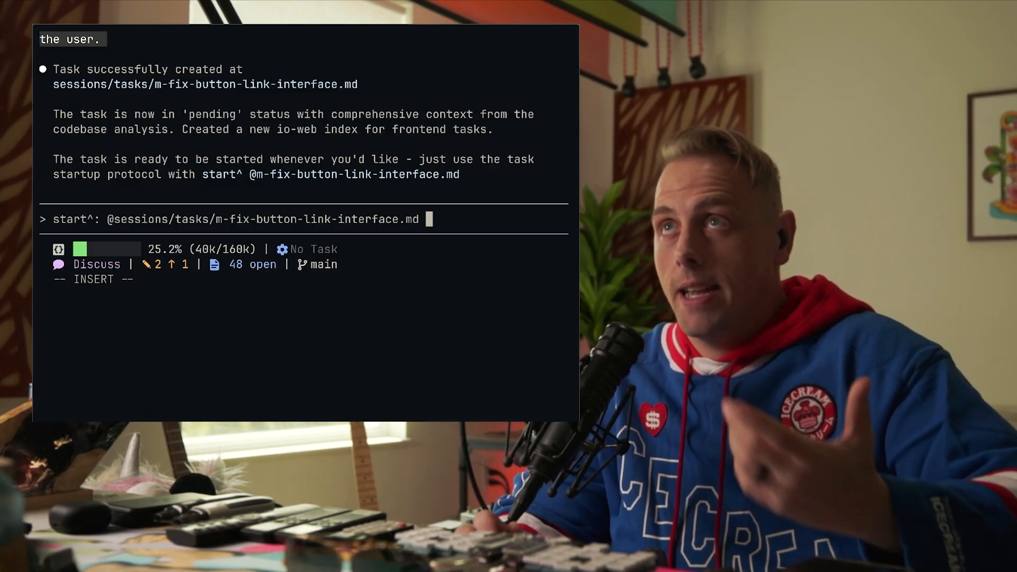
{"action": "key", "text": "Return"}
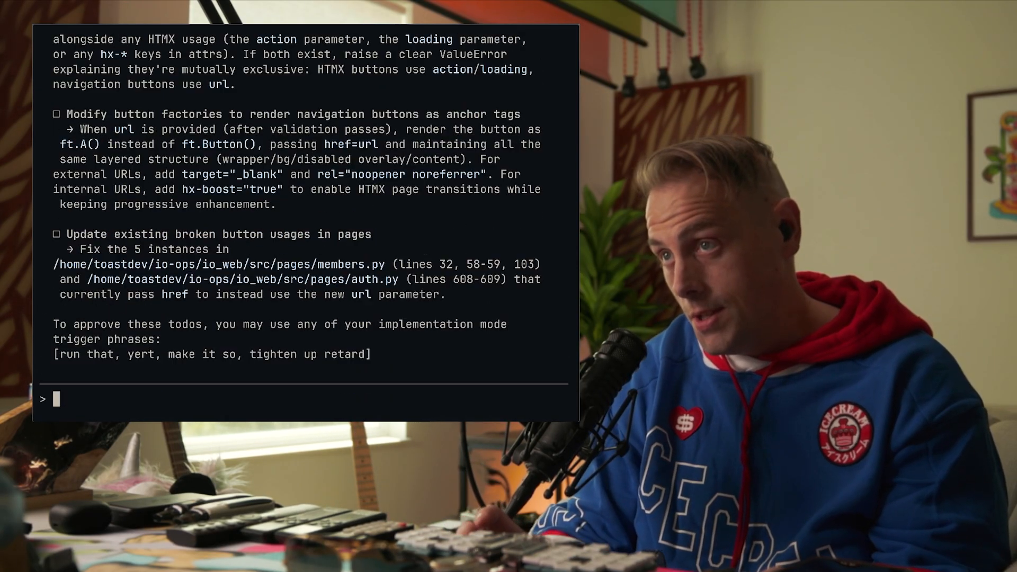
Approve the proposed todos with 'y' and review the completion summary.
{"action": "type", "text": "y"}
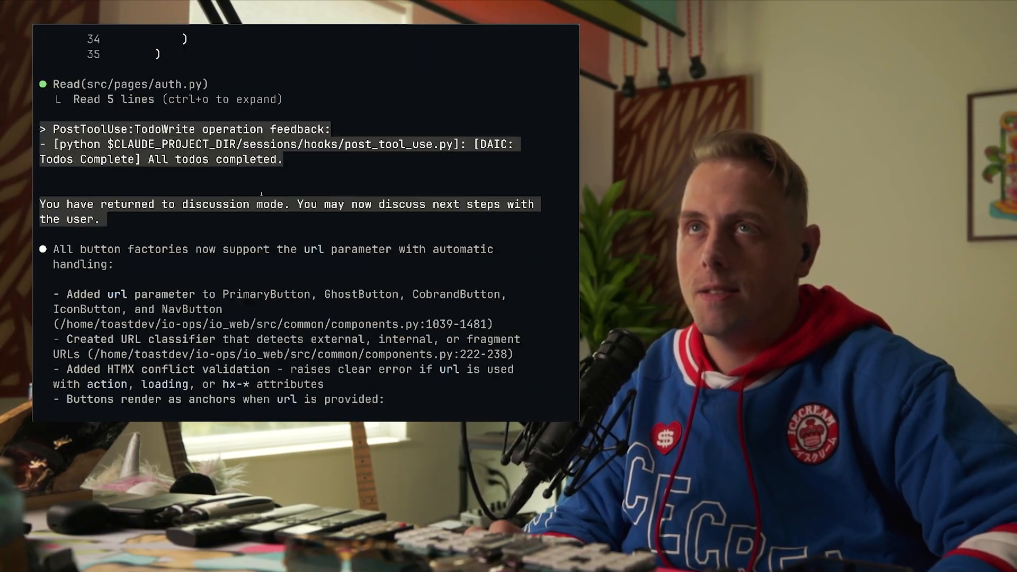
{"action": "scroll", "scroll_direction": "down", "scroll_amount": 3}
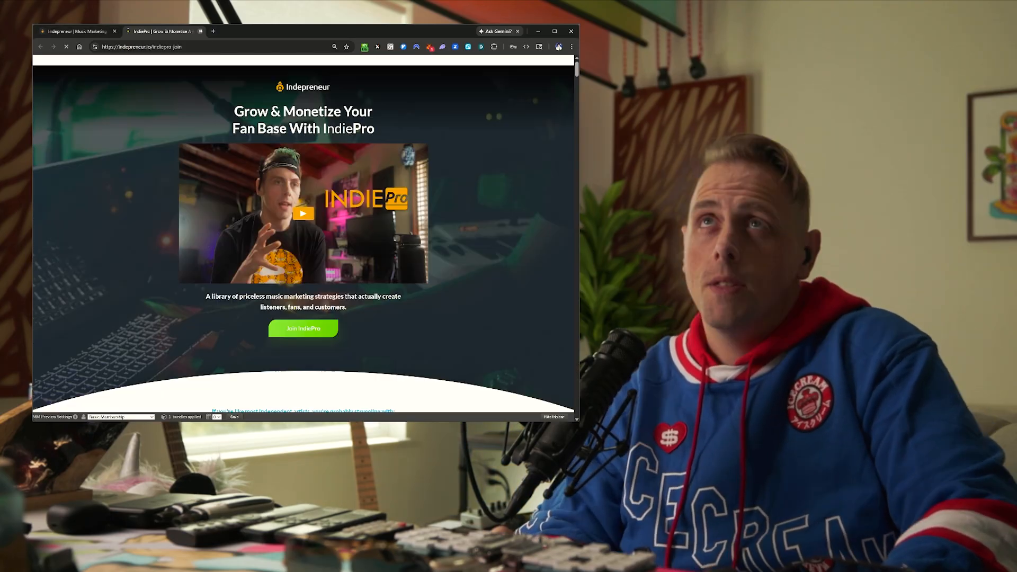
{"action": "left_click", "coordinate": [303, 328]}
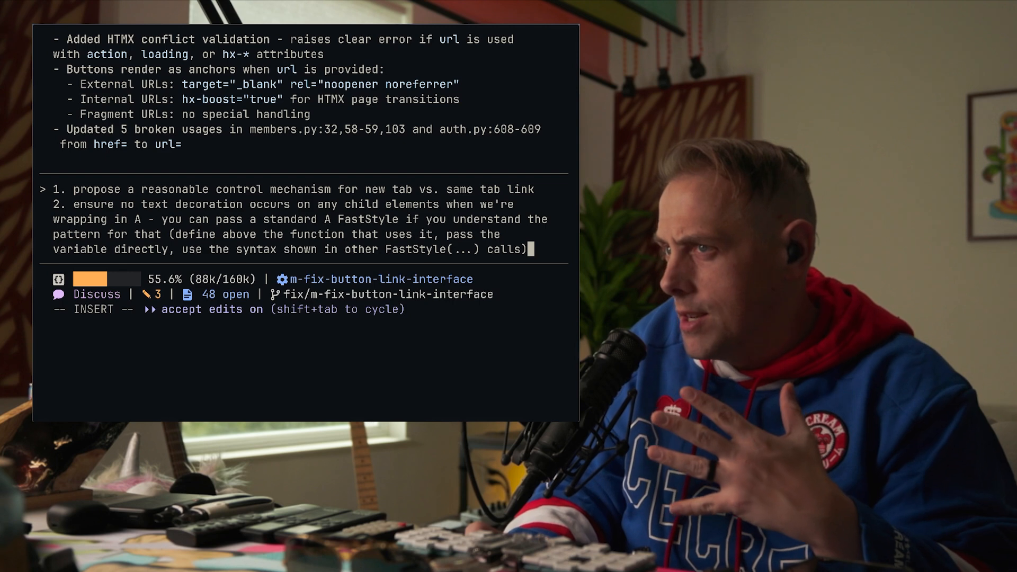
Send the new-tab and text-decoration follow-up, then request task completion with 'finito'.
{"action": "key", "text": "Return"}
{"action": "type", "text": "fini"}
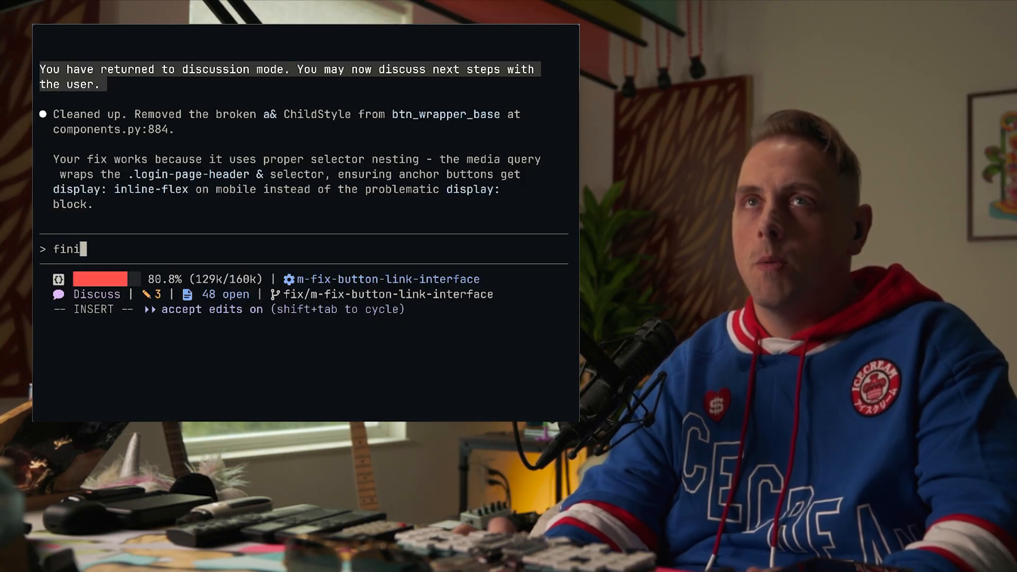
{"action": "type", "text": "to"}
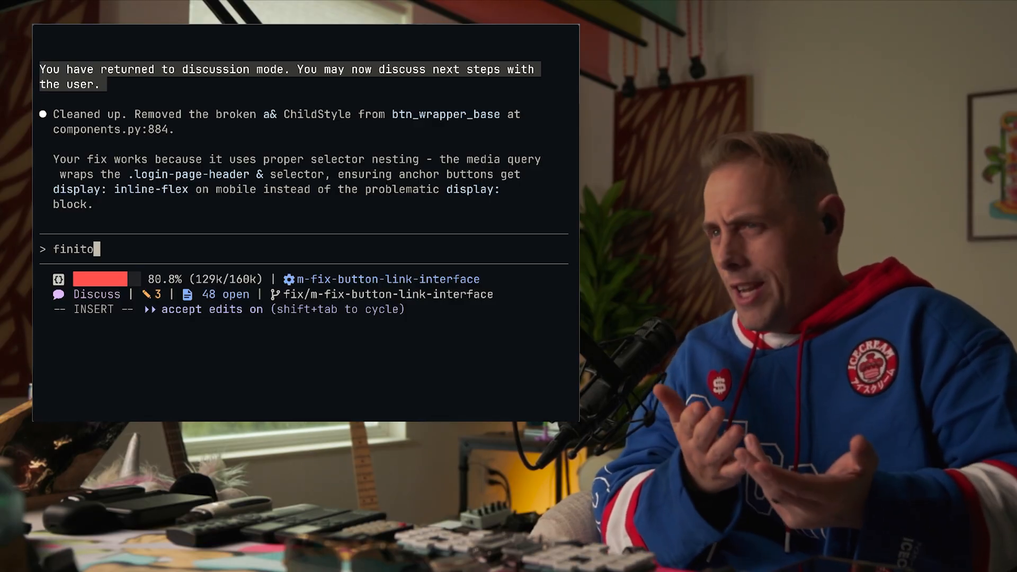
{"action": "key", "text": "Return"}
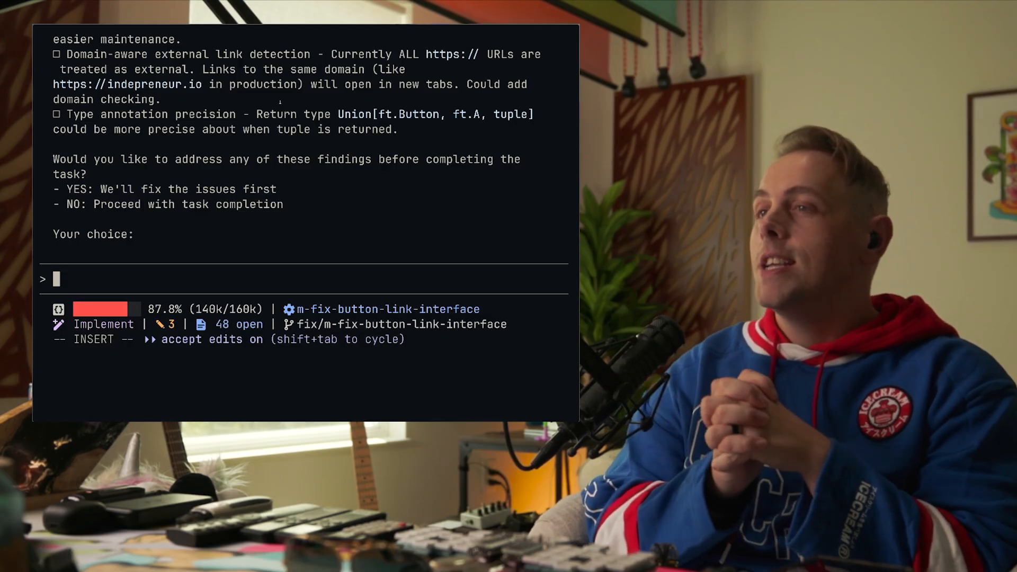
Reply 'skip' to each review suggestion, including domain-aware link detection.
{"action": "type", "text": "ite"}
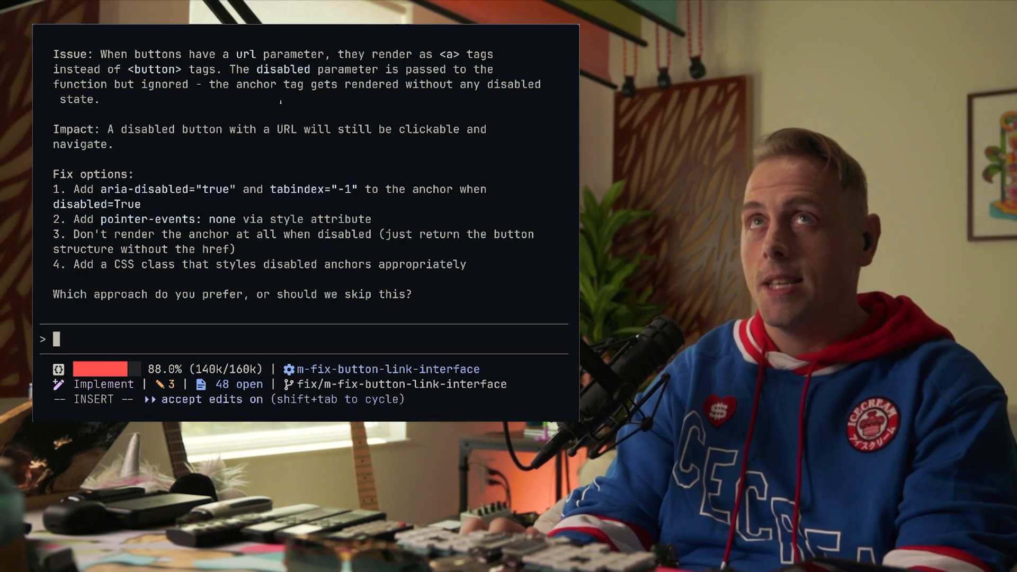
{"action": "type", "text": "skip - agent is wrong"}
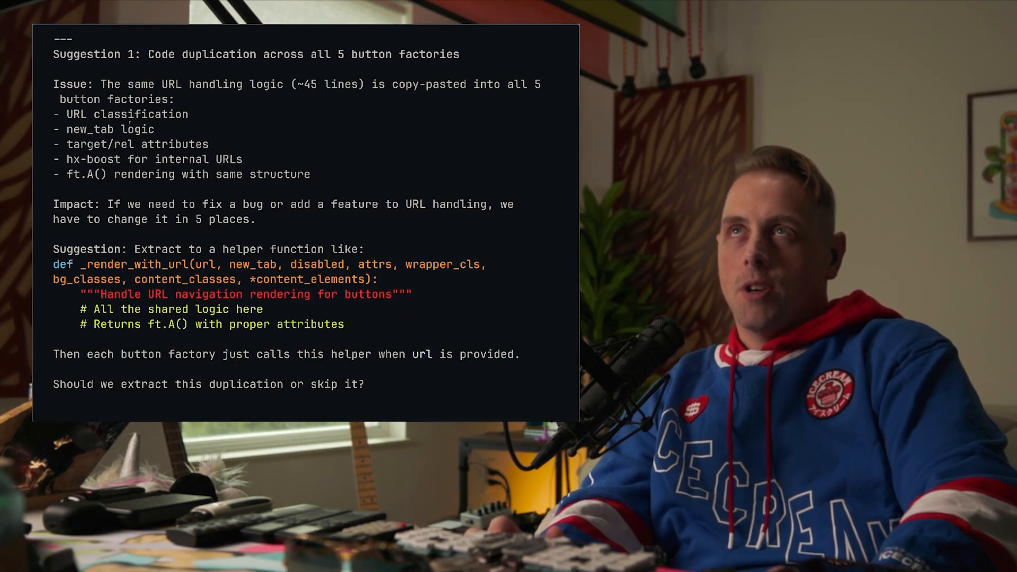
{"action": "scroll", "scroll_direction": "down", "scroll_amount": 3}
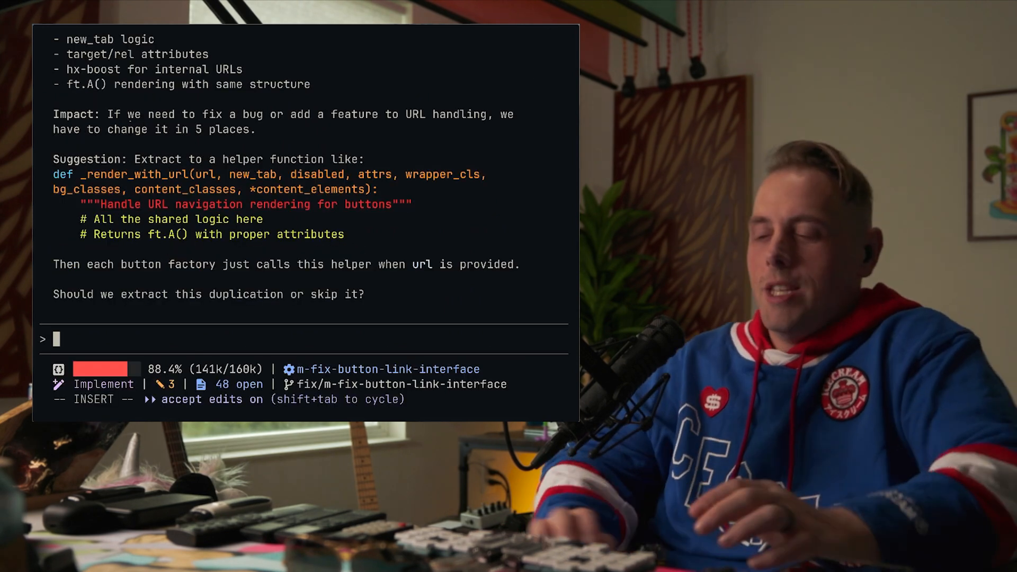
{"action": "type", "text": "skip"}
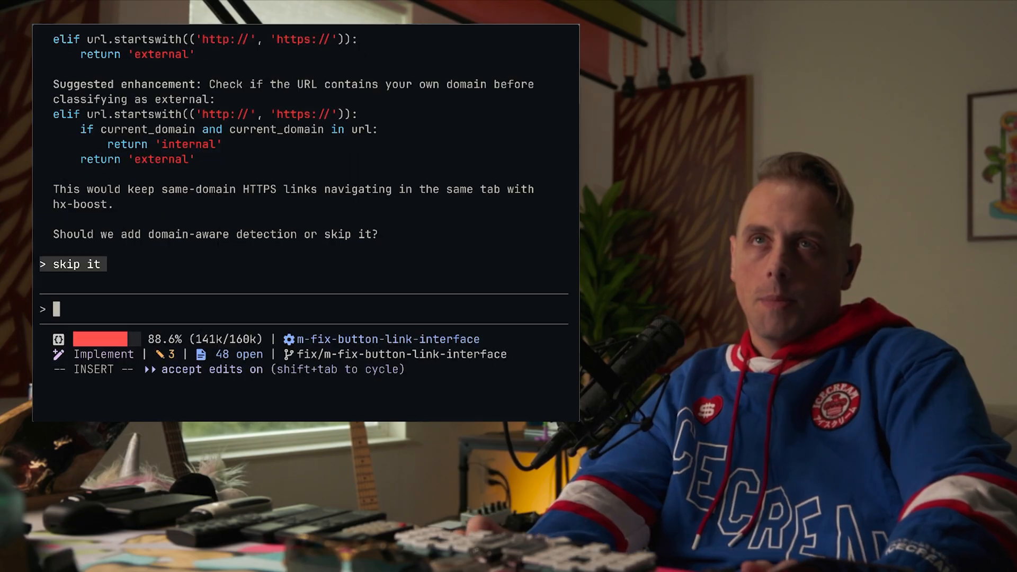
{"action": "key", "text": "Return"}
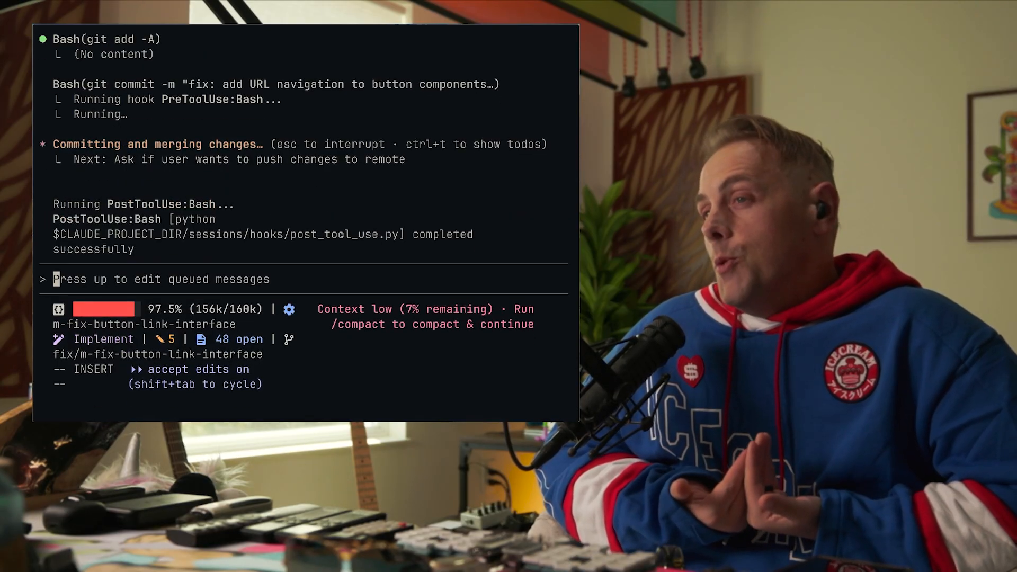
Reset the conversation with /clear after the task is merged and pushed.
{"action": "type", "text": "/cl"}
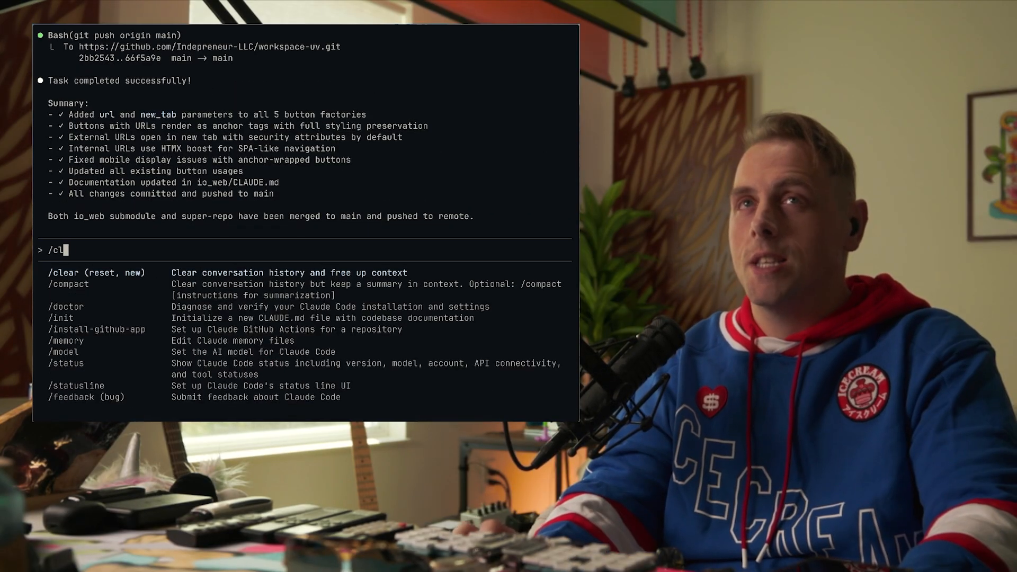
{"action": "type", "text": "ear"}
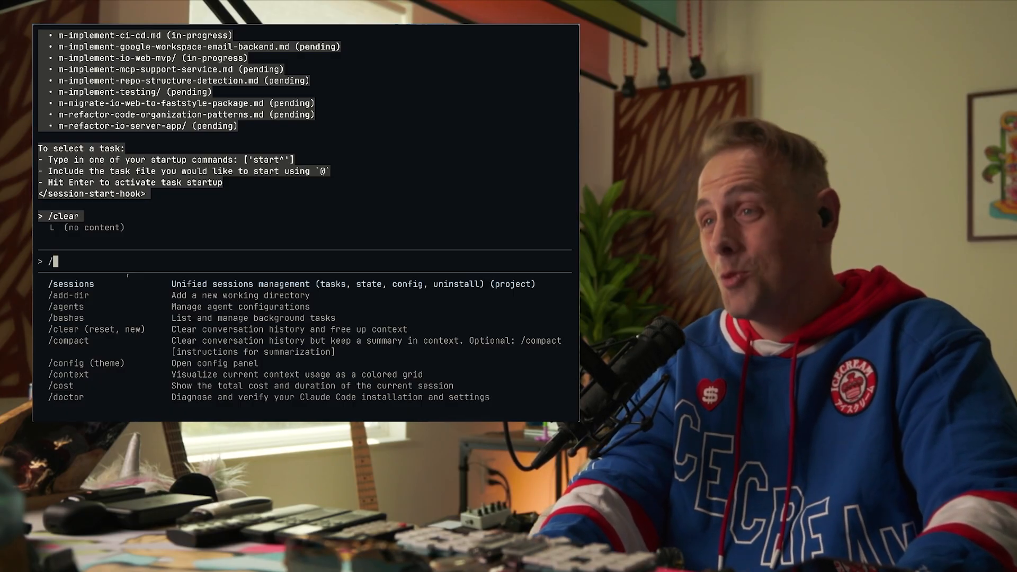
Run /sessions help to list the state, config, tasks, protocol and framework subcommands.
{"action": "type", "text": "sessions he"}
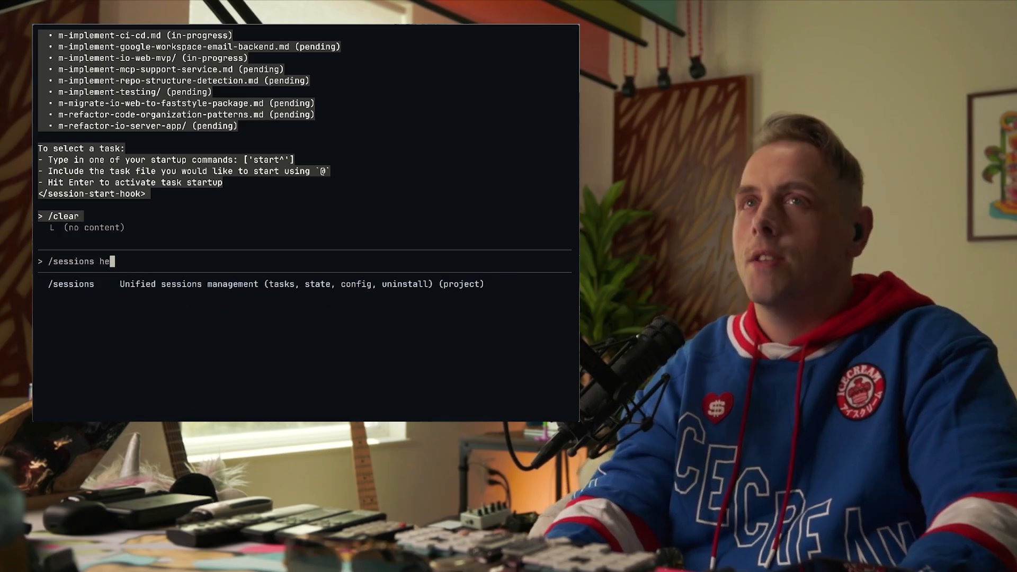
{"action": "key", "text": "Return"}
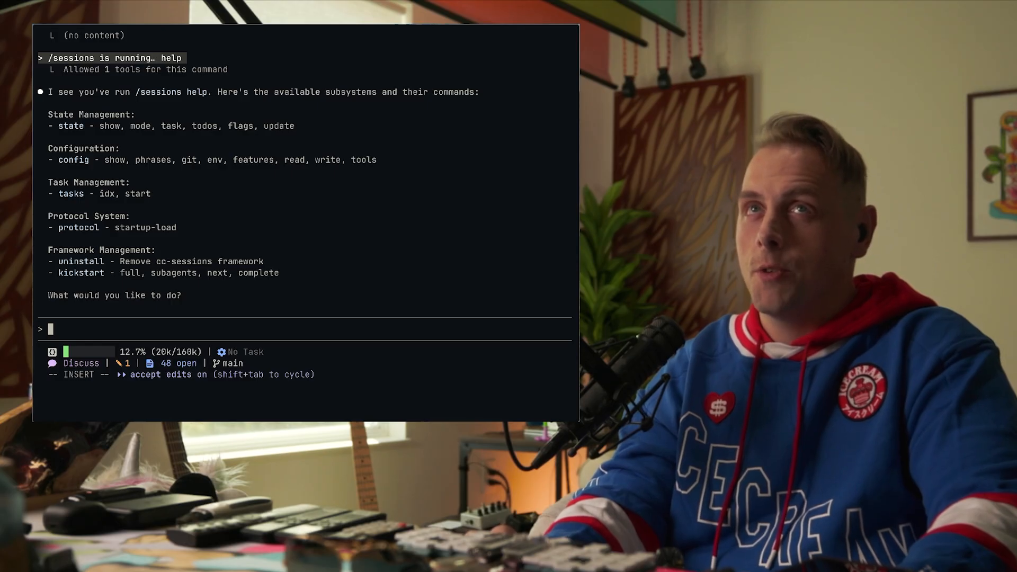
{"action": "type", "text": "/sessions"}
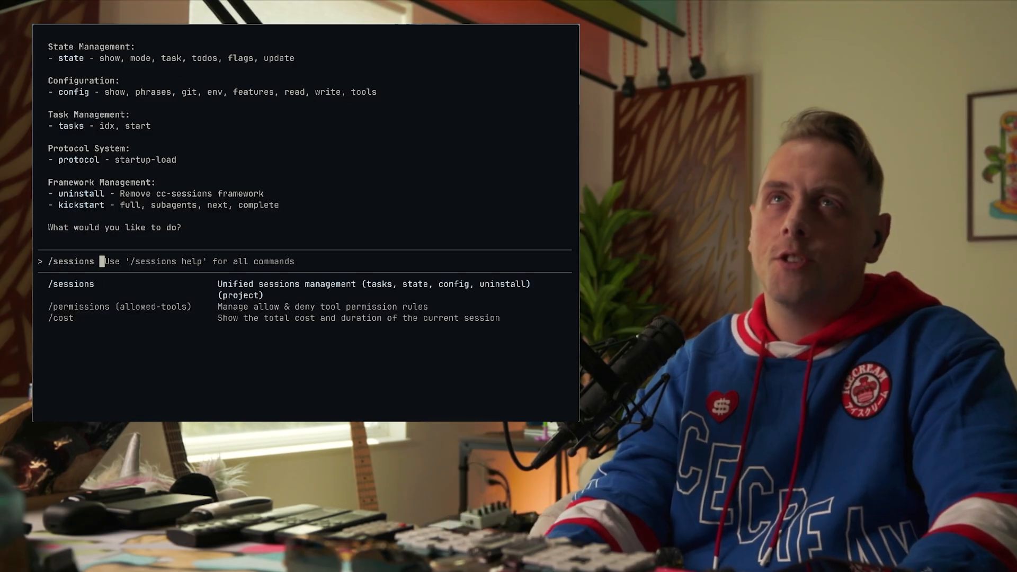
List trigger phrase categories, then add 'DO IT' as a go trigger phrase.
{"action": "type", "text": "config phras"}
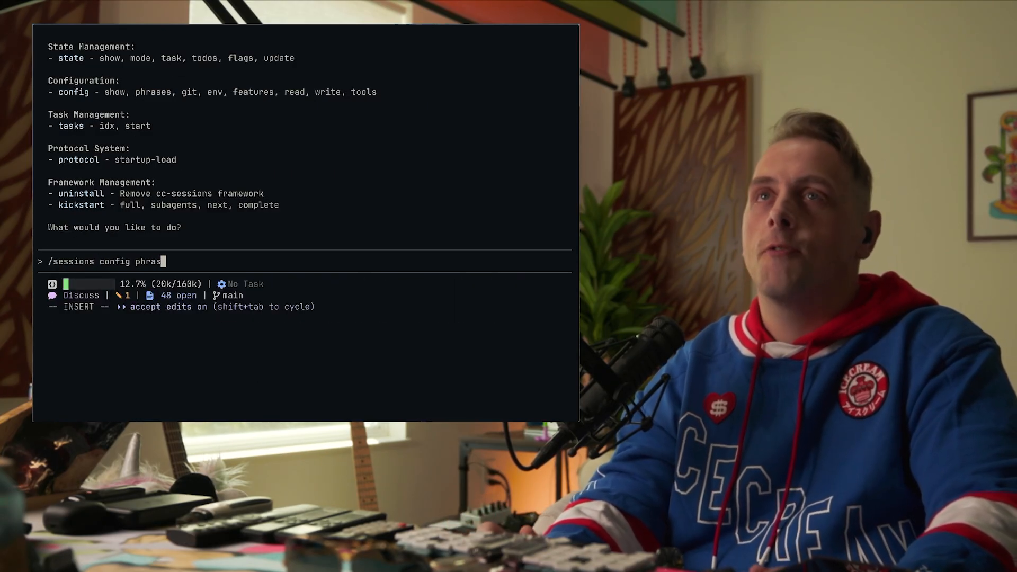
{"action": "key", "text": "Return"}
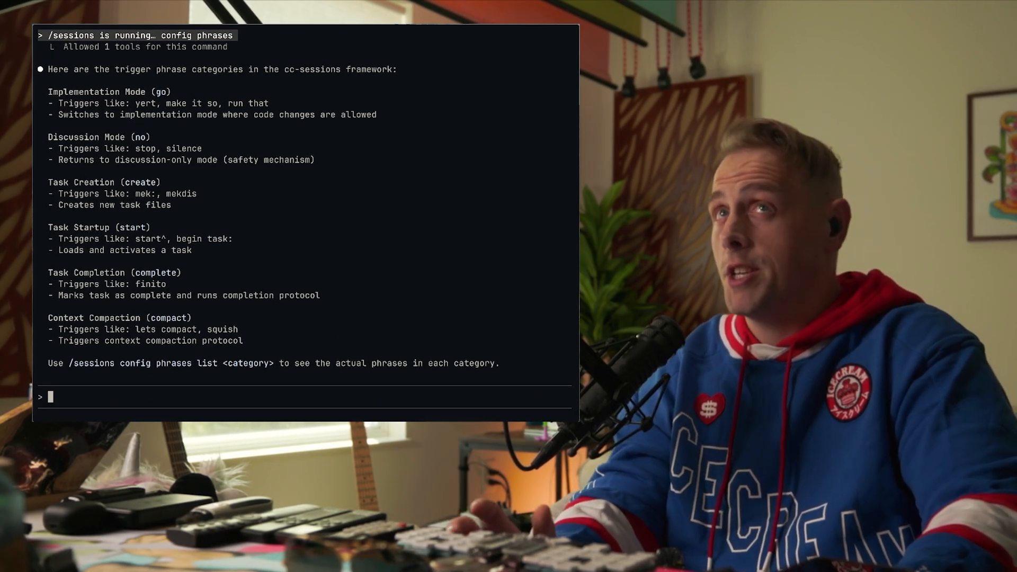
{"action": "type", "text": "/sessions"}
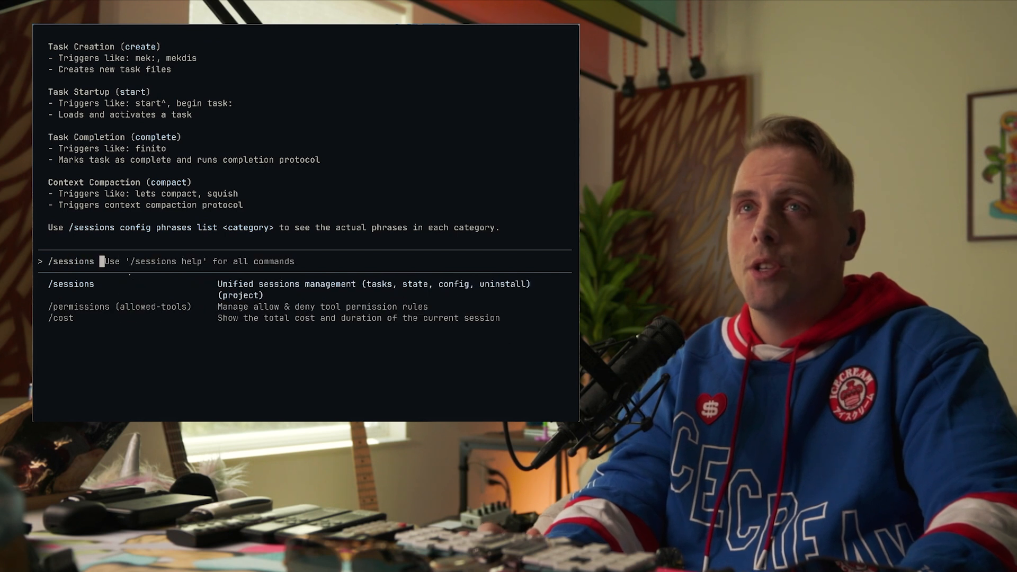
{"action": "type", "text": "config phrases ad"}
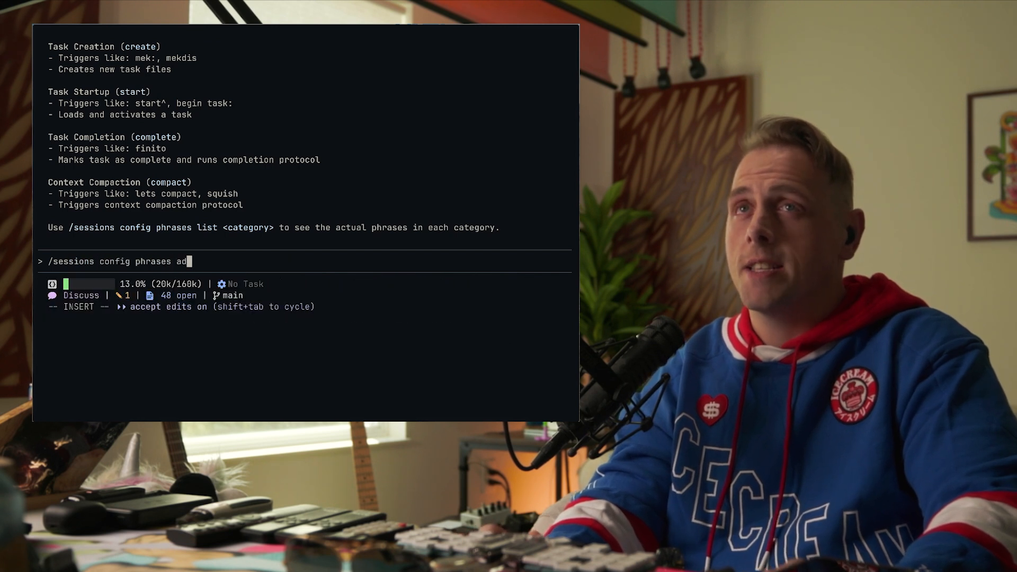
{"action": "type", "text": "d"}
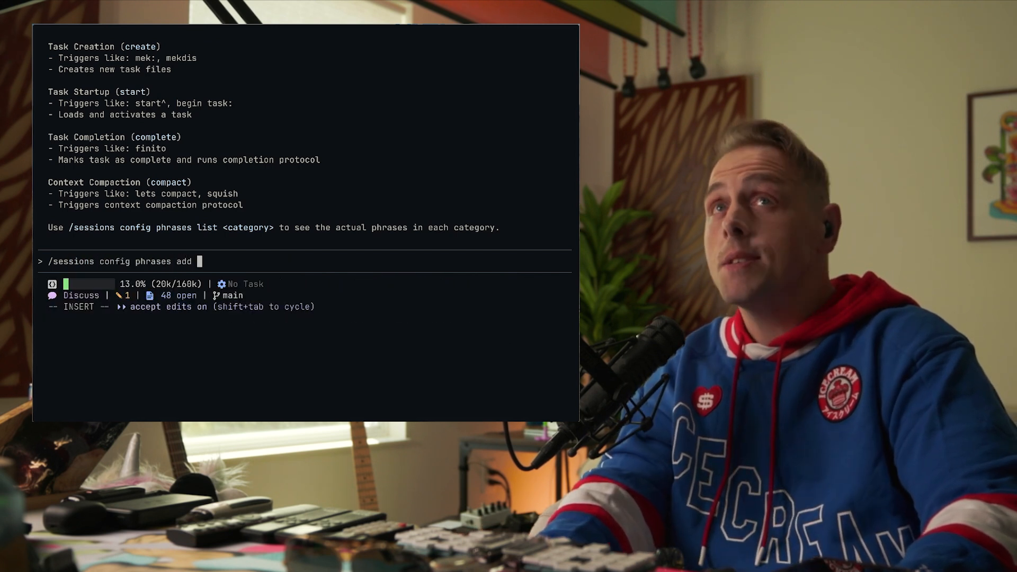
{"action": "scroll", "scroll_direction": "up", "scroll_amount": 3}
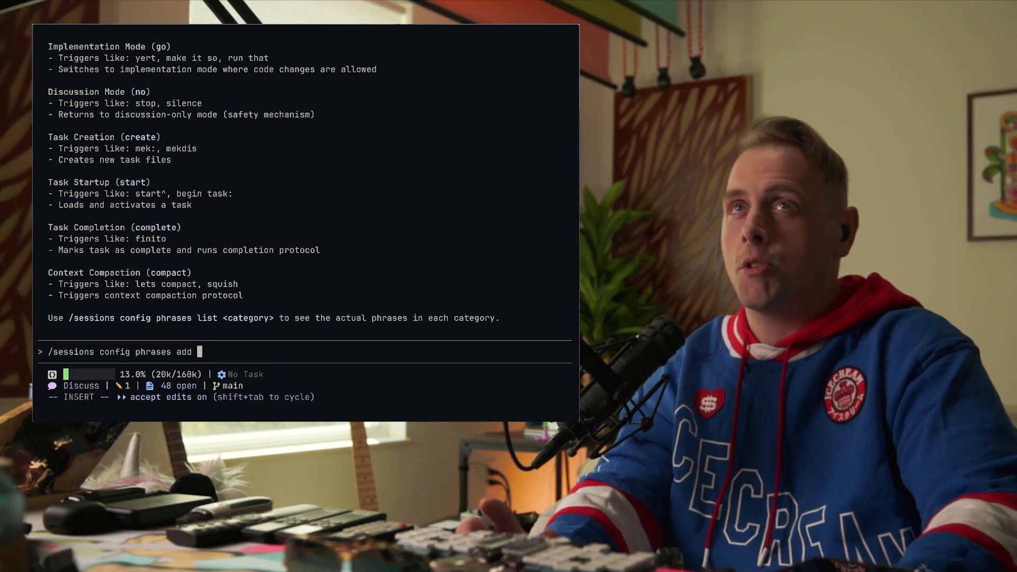
{"action": "scroll", "scroll_direction": "down", "scroll_amount": 3}
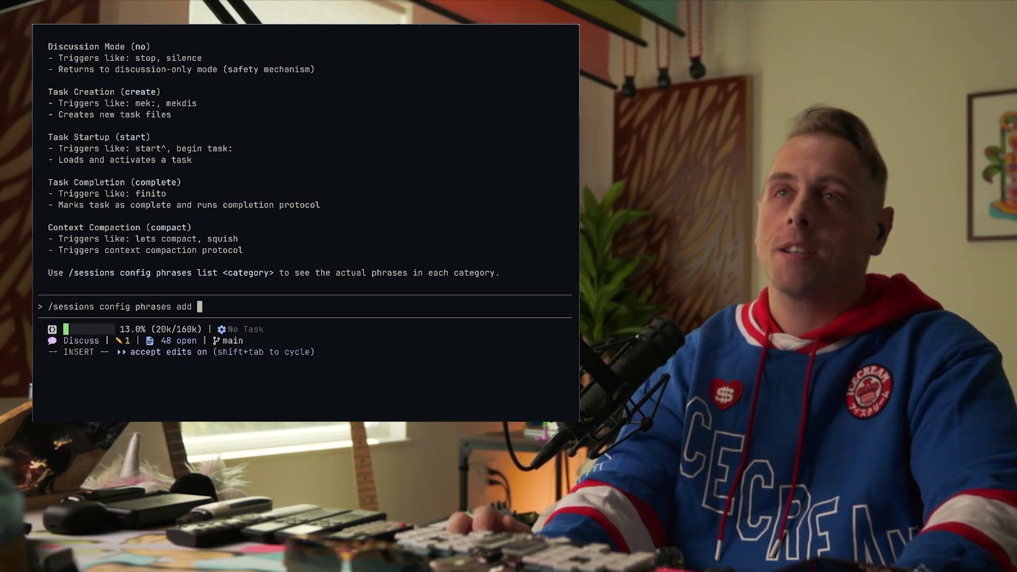
{"action": "type", "text": "go"}
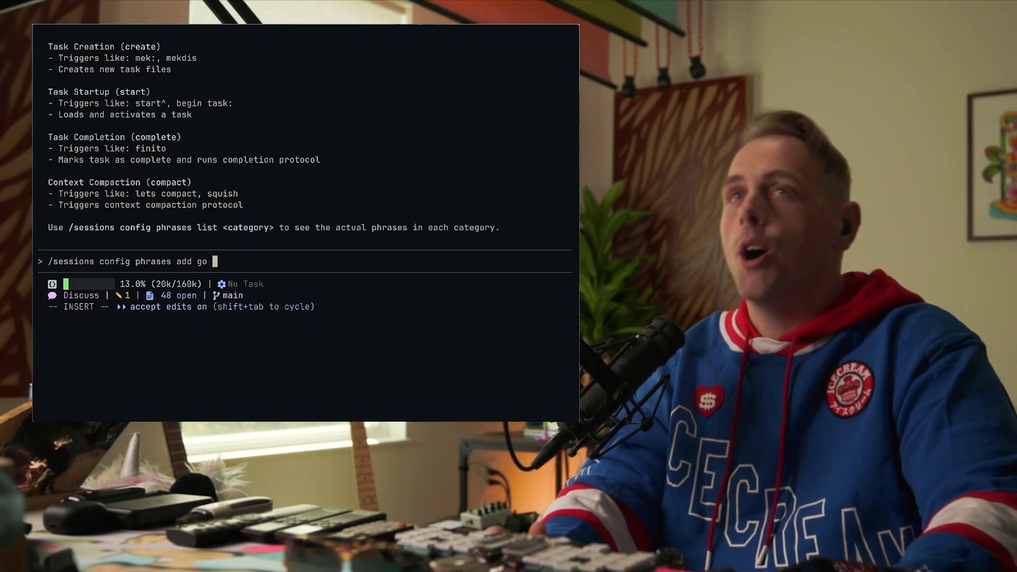
{"action": "type", "text": "DO IT"}
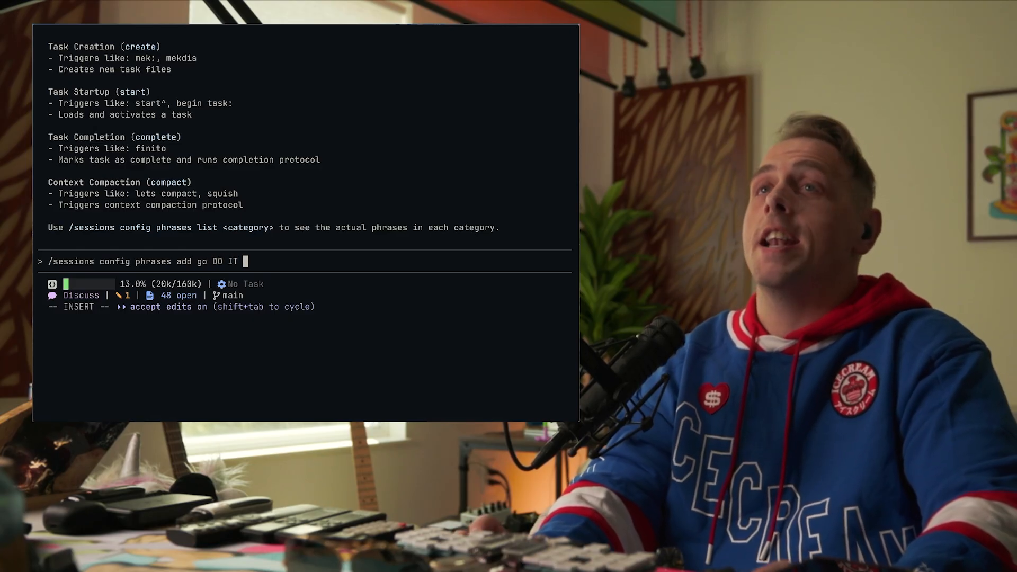
{"action": "key", "text": "Return"}
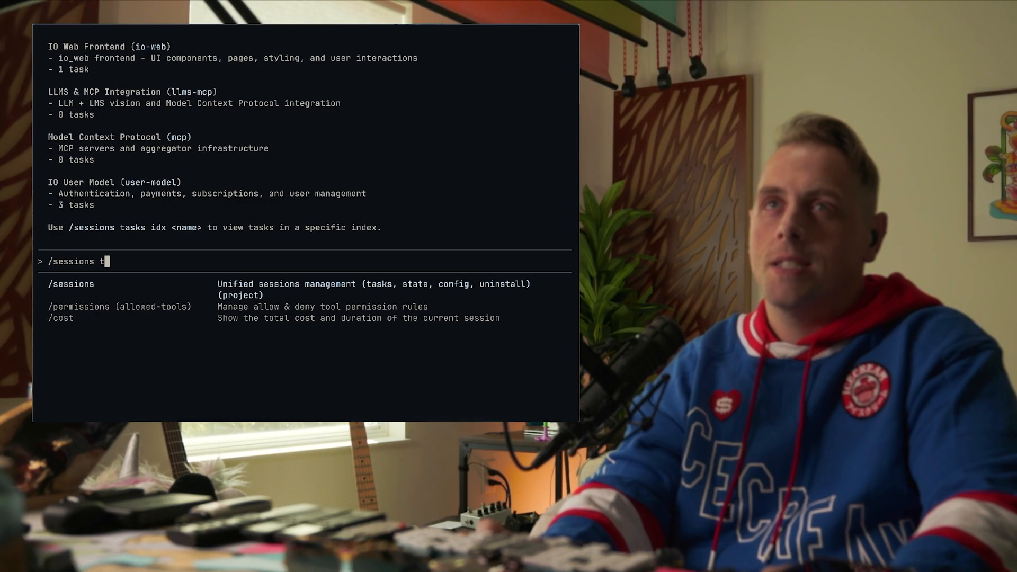
List the tasks in the cc-sessions task index with /sessions tasks idx cc-sessions.
{"action": "type", "text": "asks idx cc-sess"}
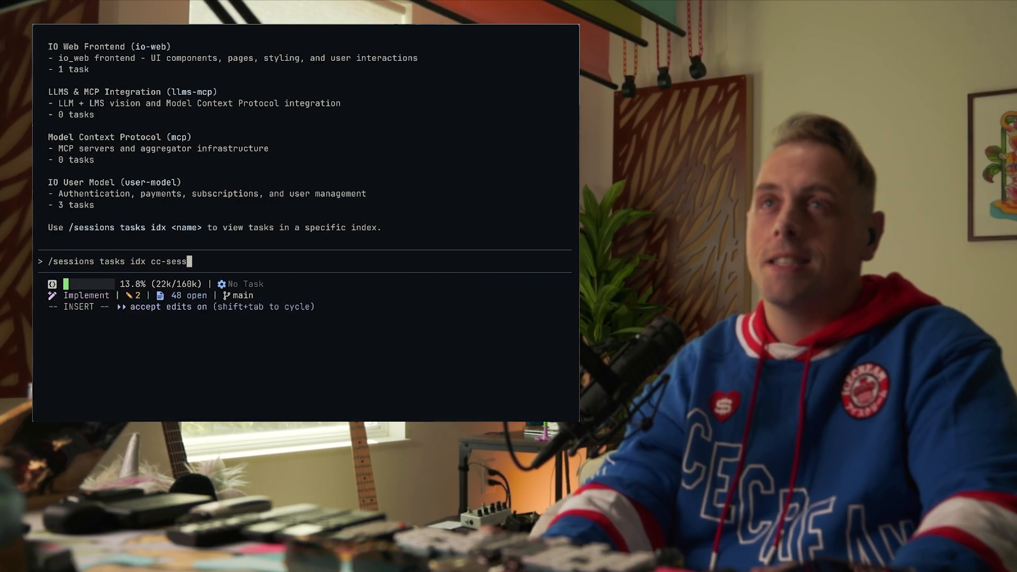
{"action": "key", "text": "Return"}
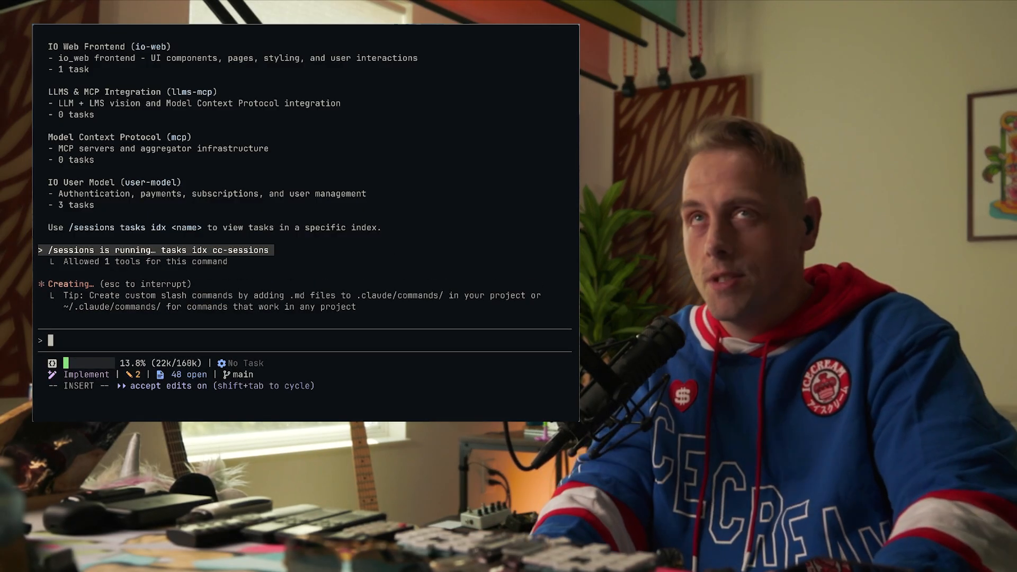
{"action": "scroll", "scroll_direction": "down", "scroll_amount": 3}
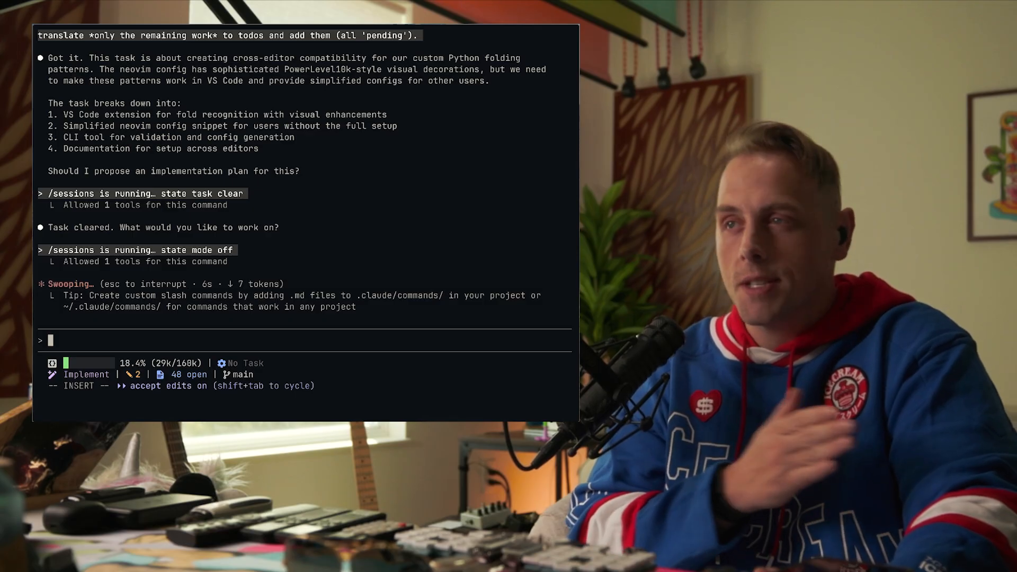
Switch the session to discussion mode with /sessions state mode no.
{"action": "type", "text": "/"}
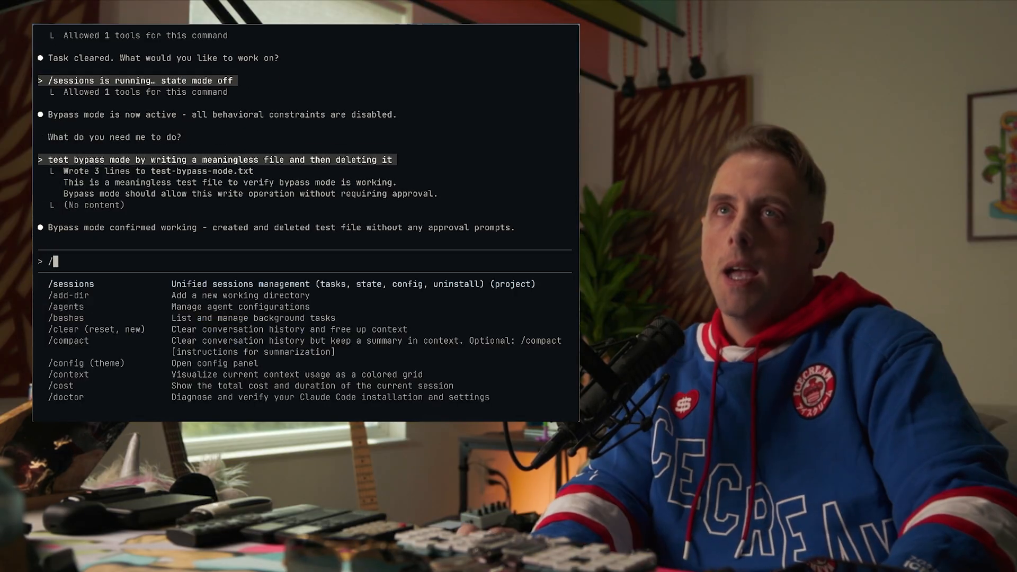
{"action": "type", "text": "sessions state"}
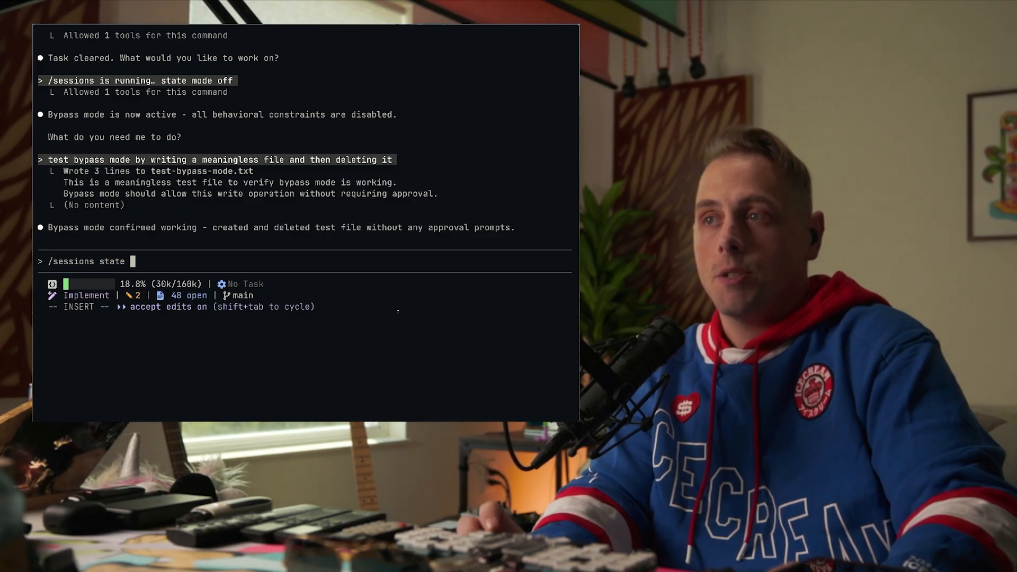
{"action": "type", "text": "mode no"}
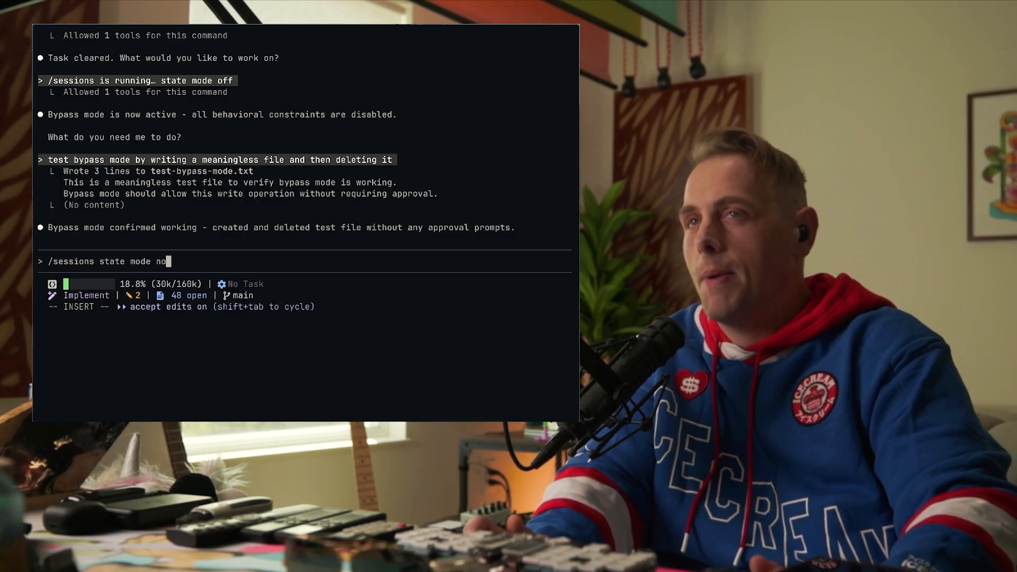
{"action": "key", "text": "Return"}
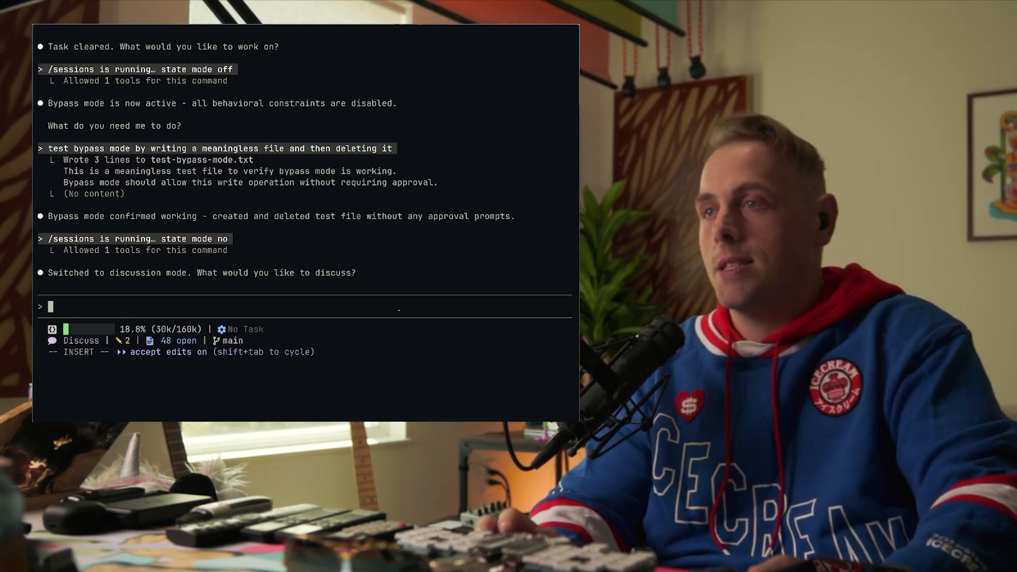
Quit Claude Code with /exit and launch Neovim from the shell.
{"action": "type", "text": "/exit"}
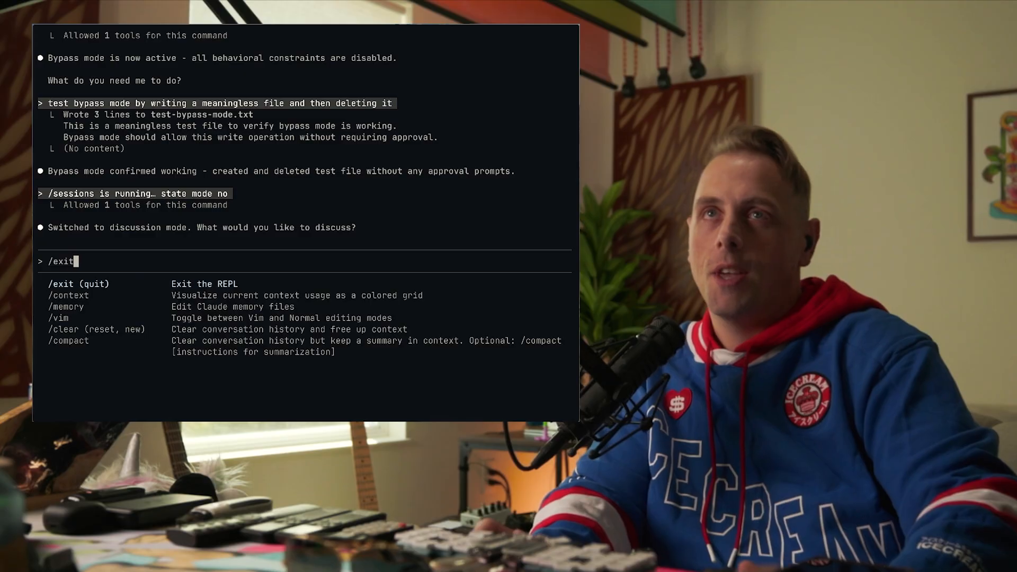
{"action": "key", "text": "Return"}
{"action": "type", "text": "nvim -c"}
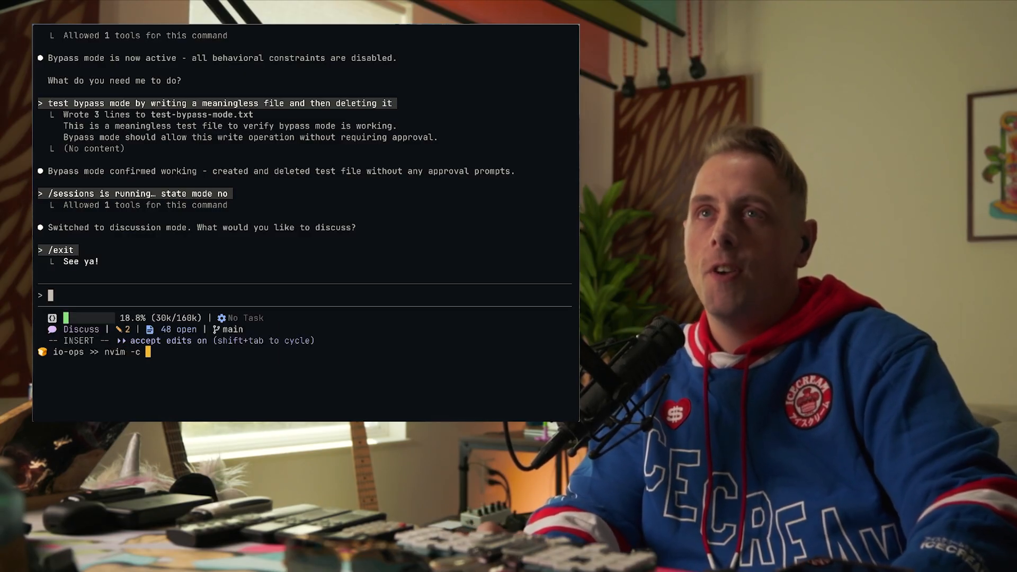
{"action": "key", "text": "Return"}
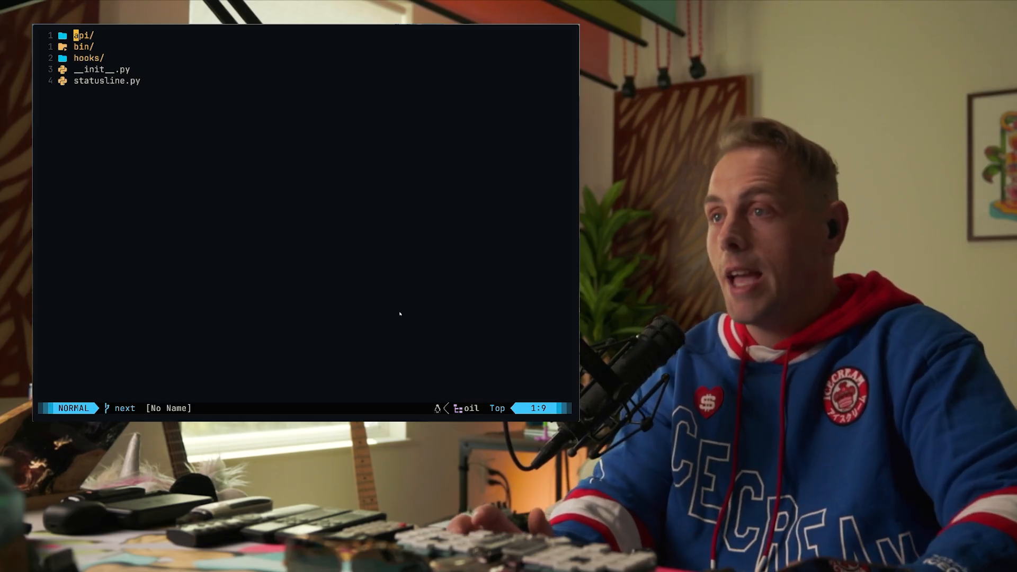
Navigate the Neovim file tree down to the hooks folder and open post_tool_use.py.
{"action": "key", "text": "j"}
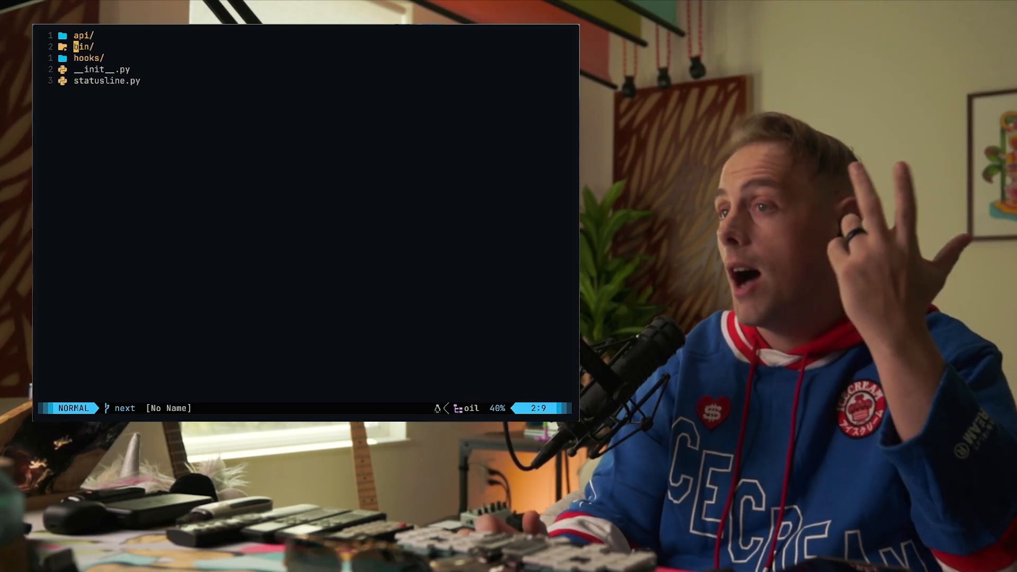
{"action": "key", "text": "j"}
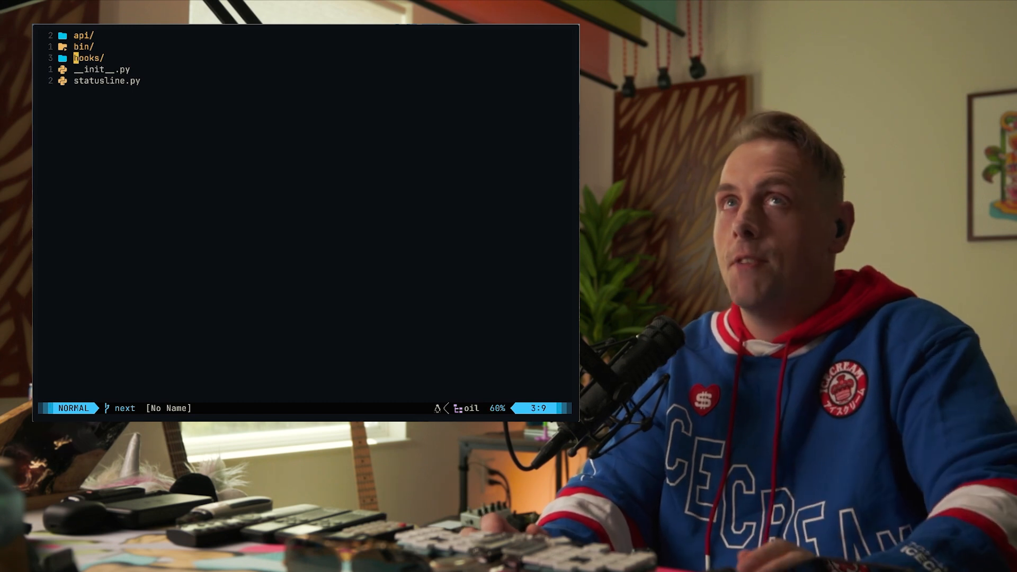
{"action": "key", "text": "j"}
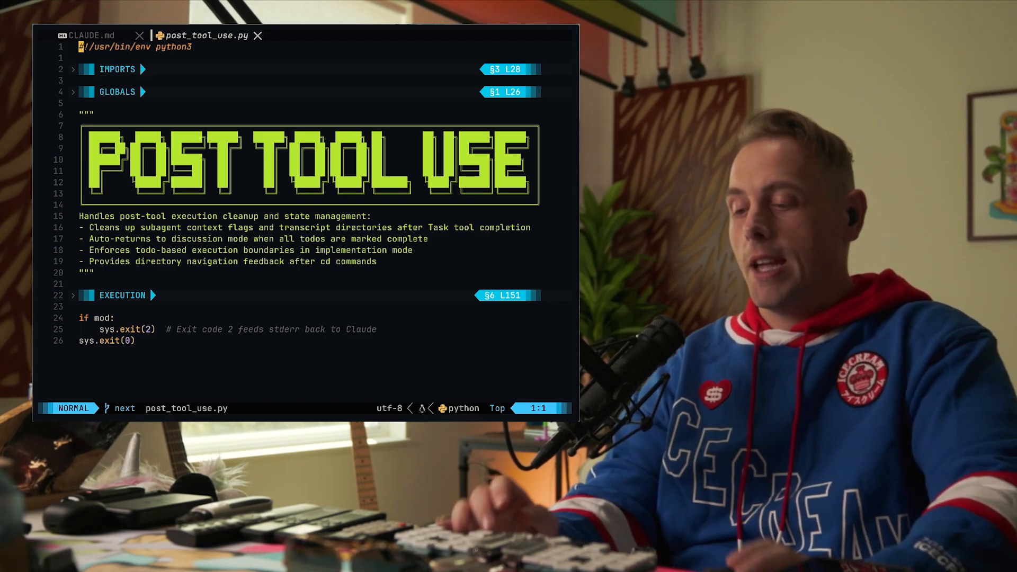
Unfold the IMPORTS section and scroll through CI DETECTION to the EXECUTION outline.
{"action": "left_click", "coordinate": [116, 69]}
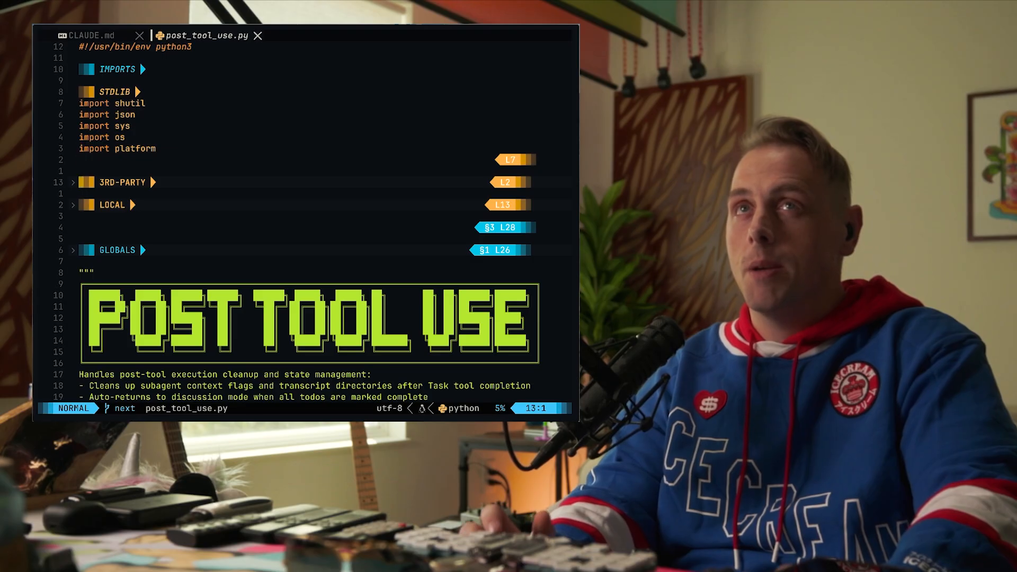
{"action": "scroll", "scroll_direction": "down", "scroll_amount": 3}
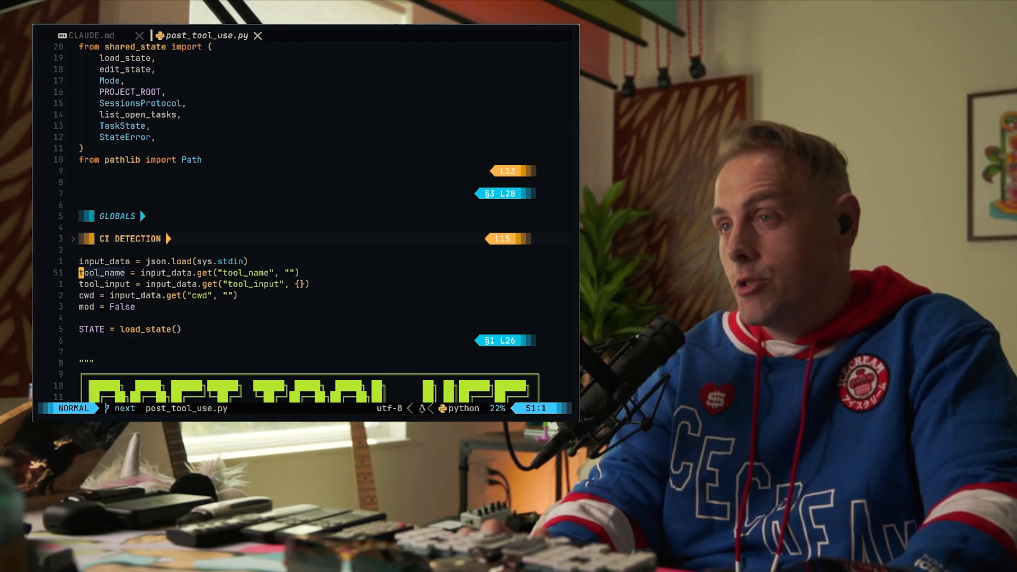
{"action": "scroll", "scroll_direction": "down", "scroll_amount": 3}
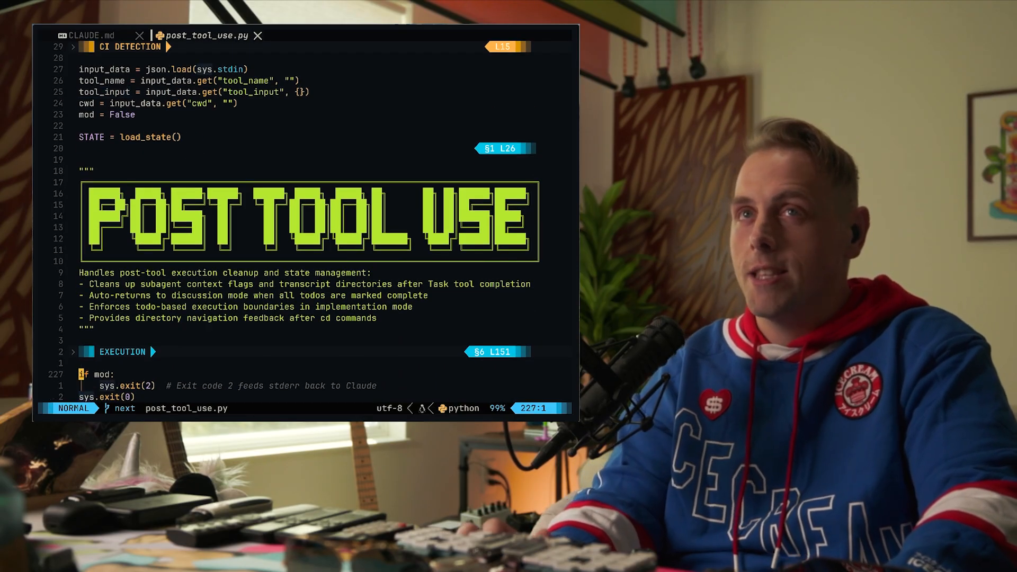
{"action": "scroll", "scroll_direction": "down", "scroll_amount": 3}
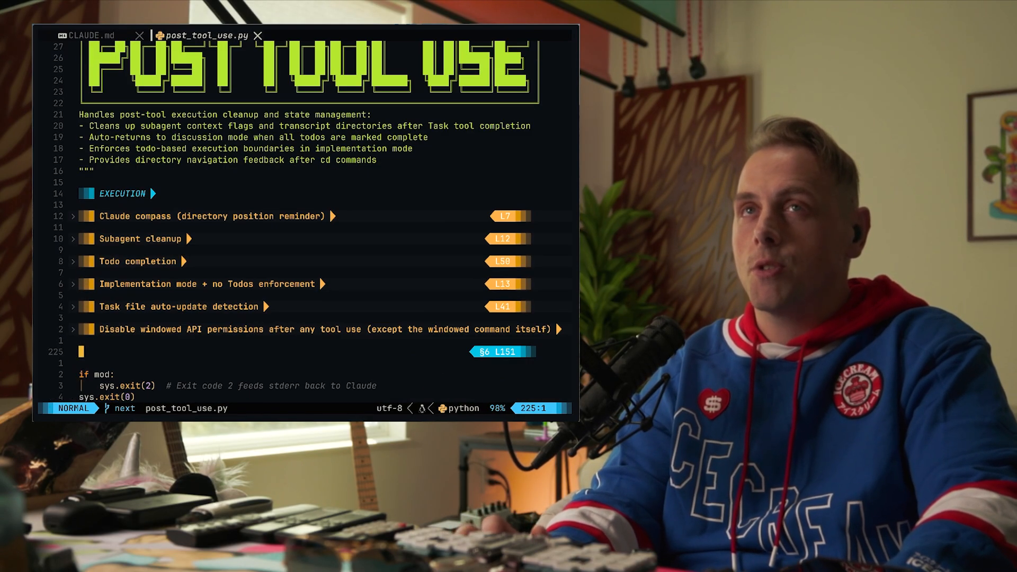